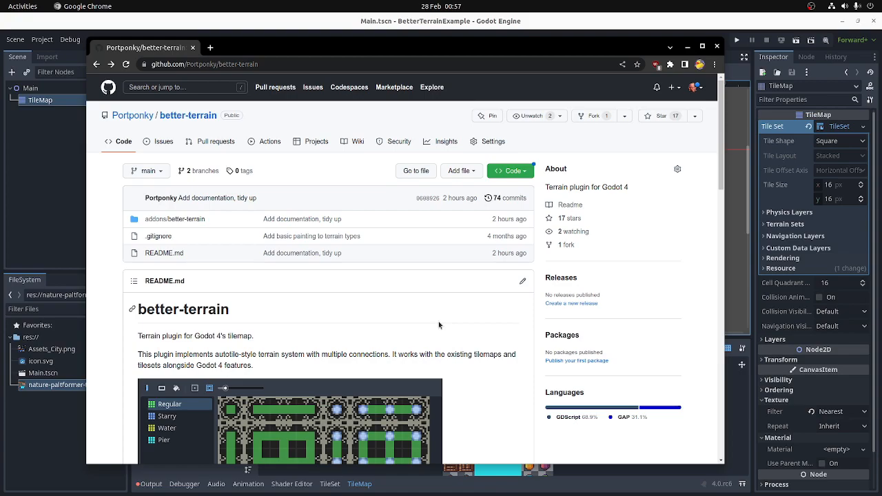
pyautogui.moveTo(235, 314)
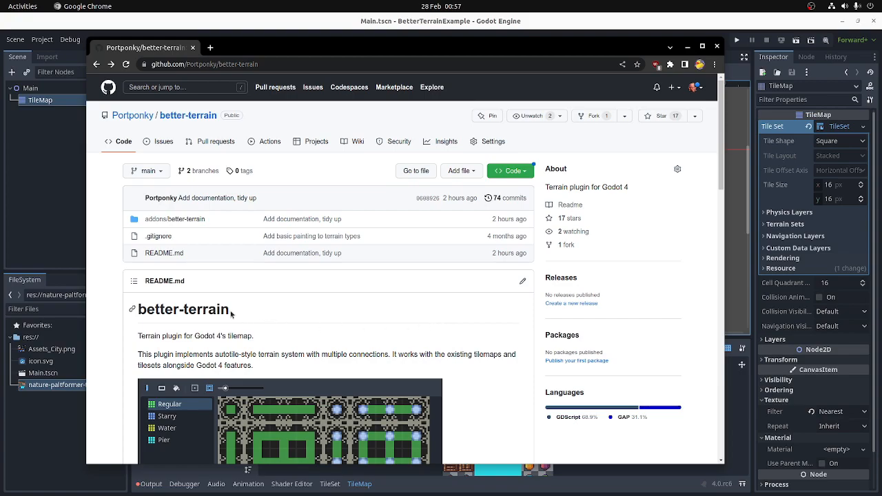
# Show the Code menu with clone and Download ZIP options on the better-terrain GitHub page
pyautogui.doubleClick(184, 308)
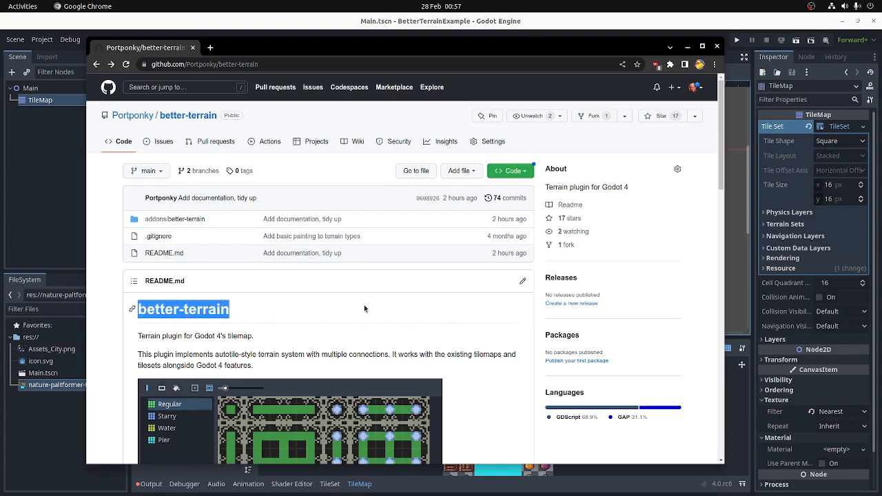
pyautogui.moveTo(400, 311)
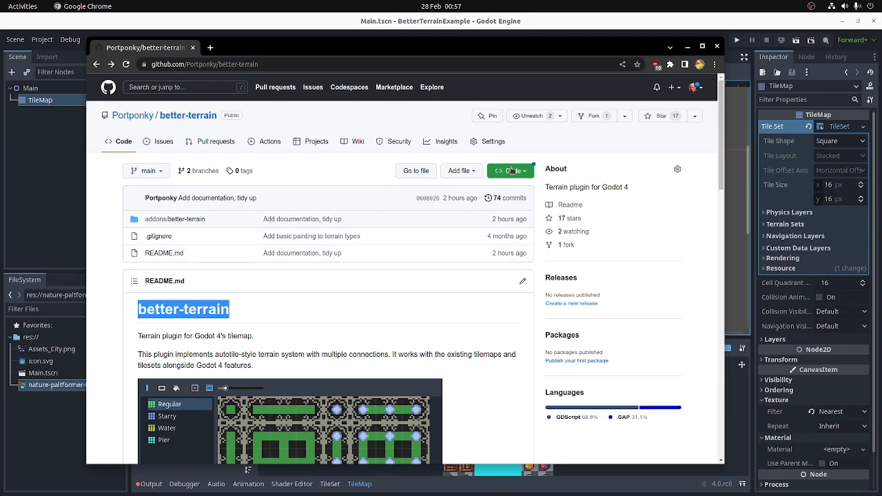
pyautogui.click(510, 171)
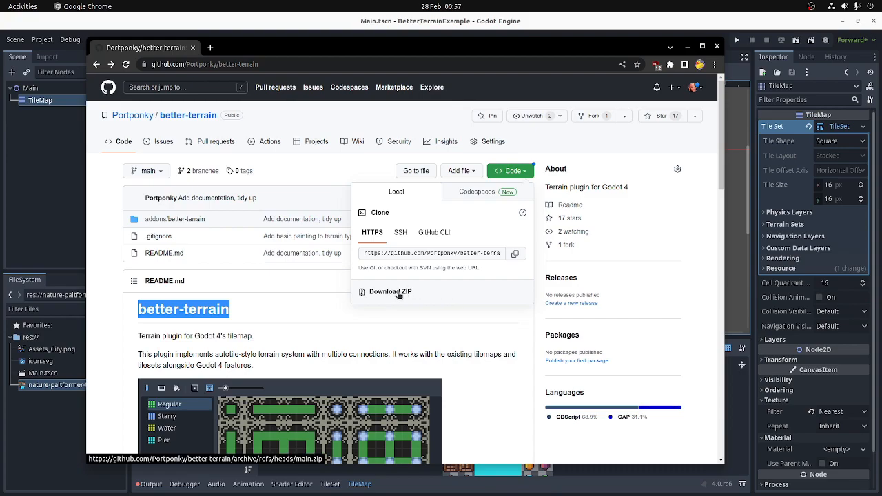
# Download the better-terrain ZIP and select its addons folder in Archive Manager for the project
pyautogui.click(389, 293)
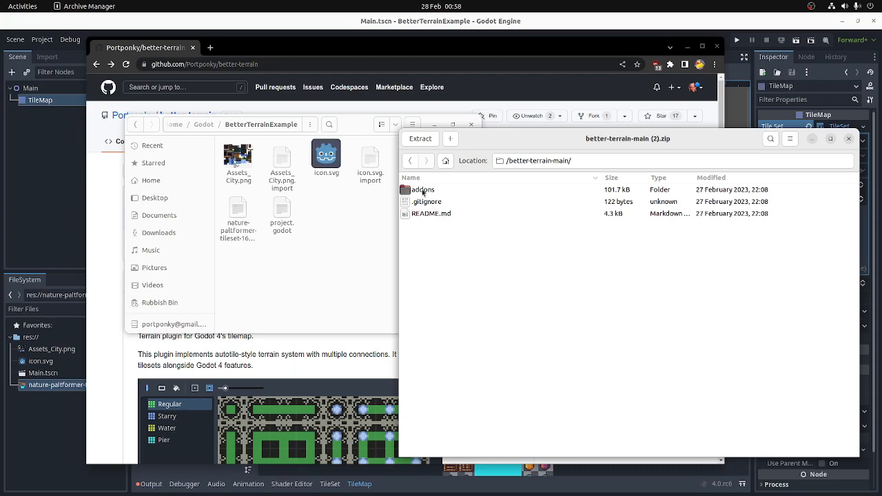
pyautogui.click(422, 190)
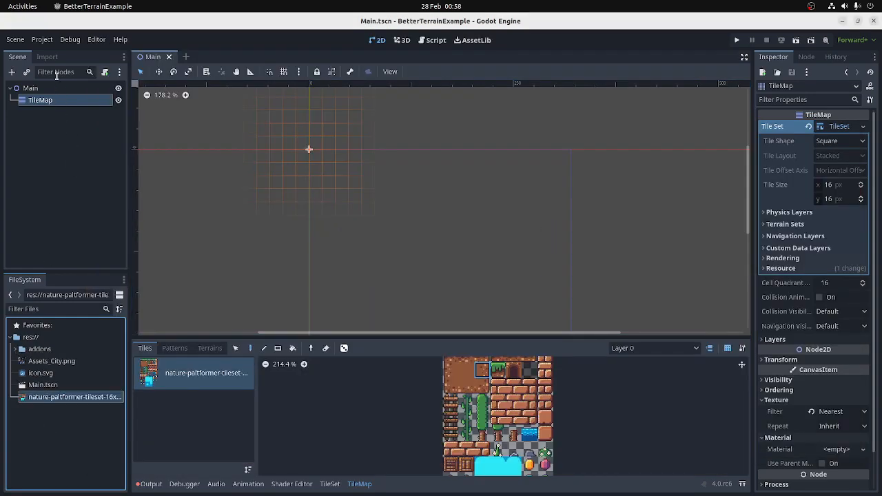
# Enable the BetterTerrain plugin in Project Settings > Plugins and return to the editor
pyautogui.click(41, 39)
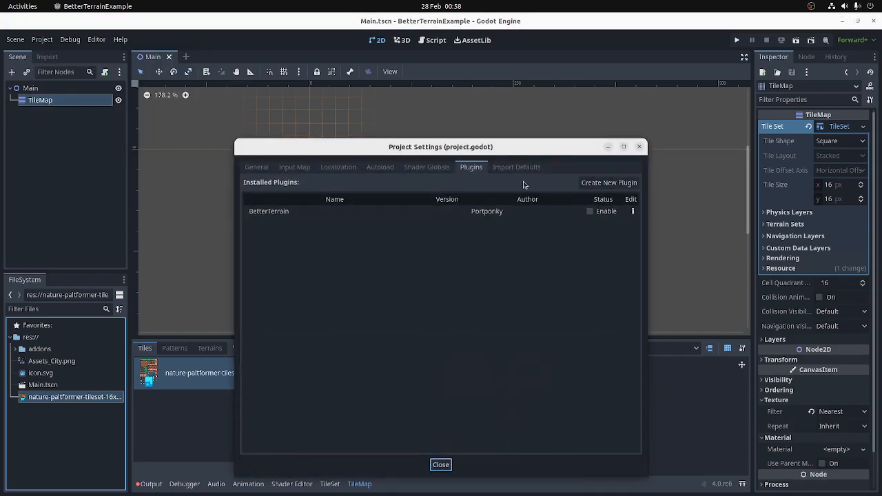
pyautogui.click(590, 211)
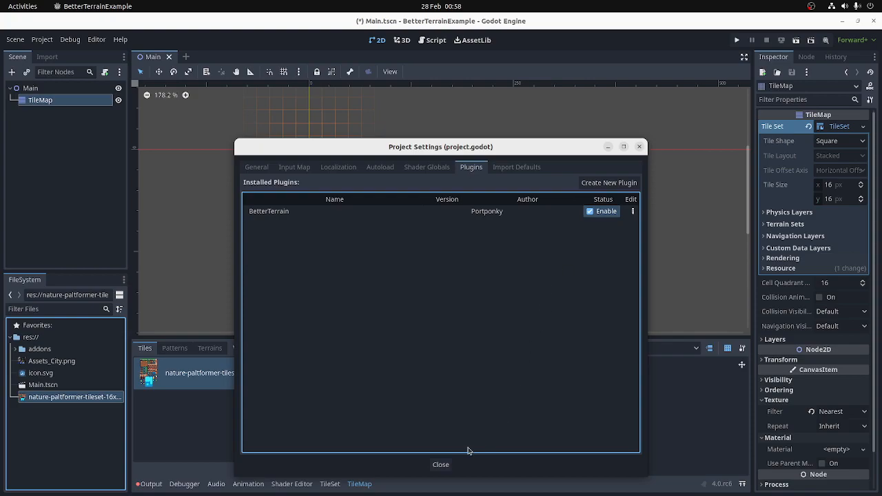
pyautogui.click(441, 464)
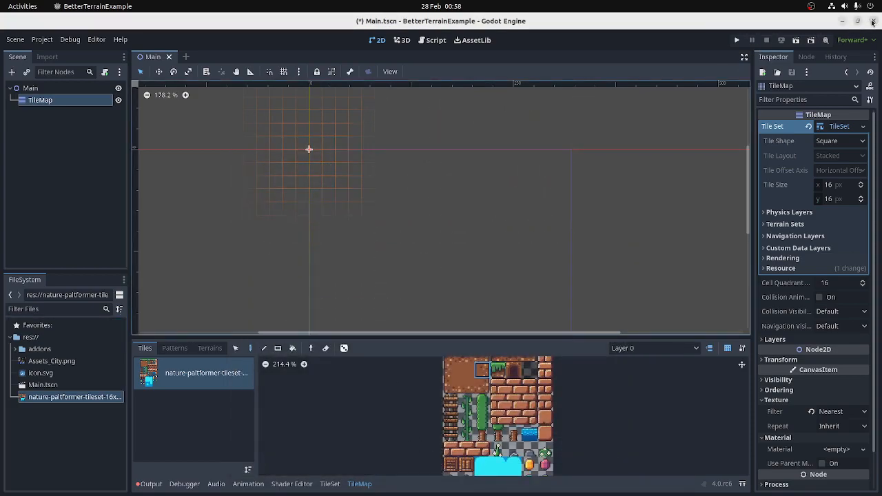
pyautogui.click(30, 88)
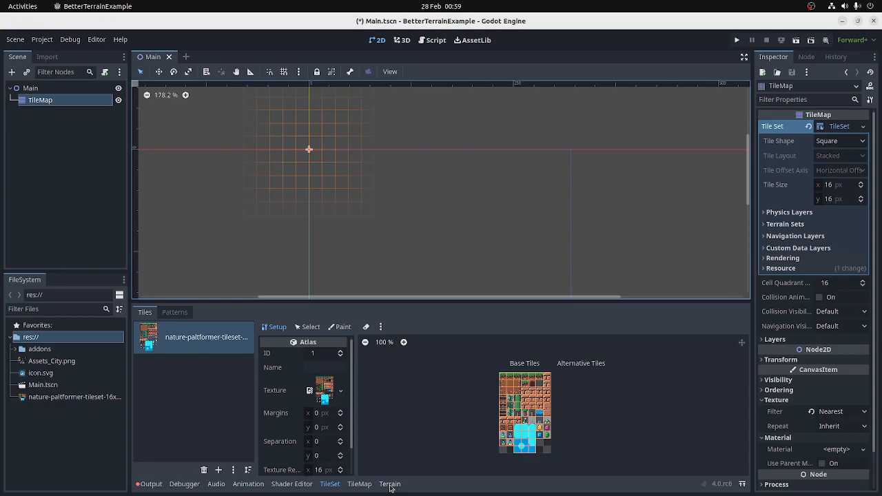
pyautogui.moveTo(392, 485)
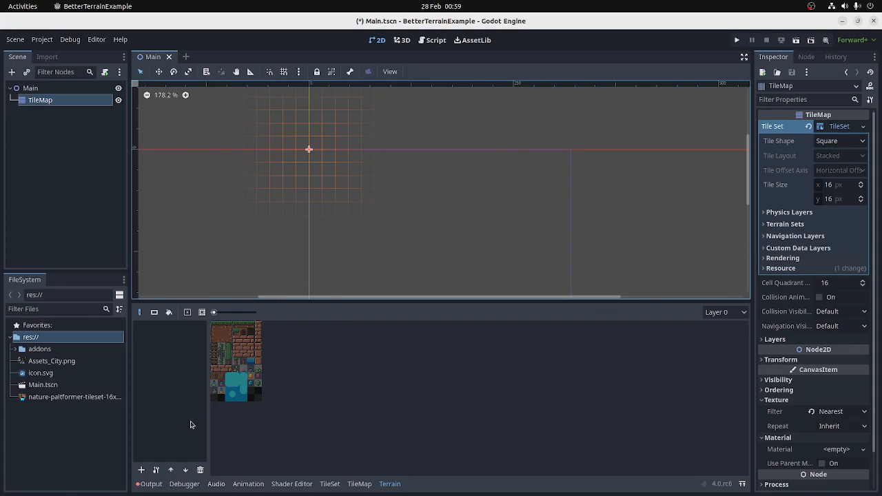
pyautogui.moveTo(168, 347)
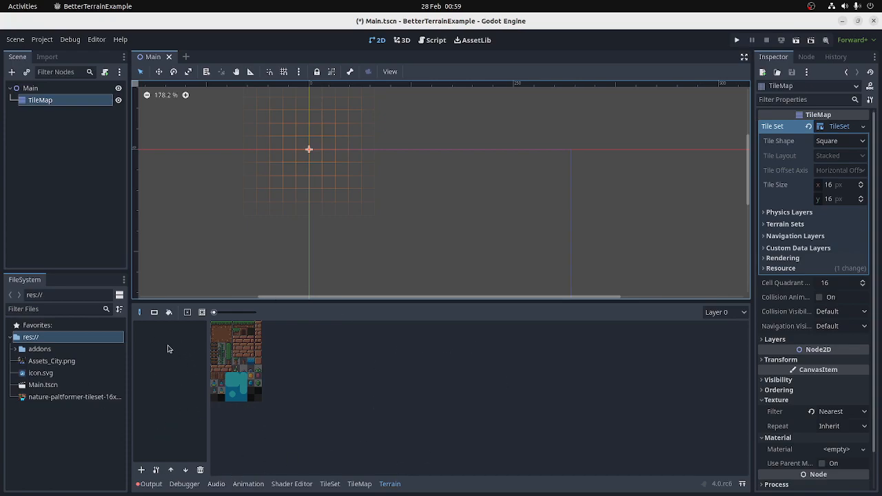
pyautogui.moveTo(171, 359)
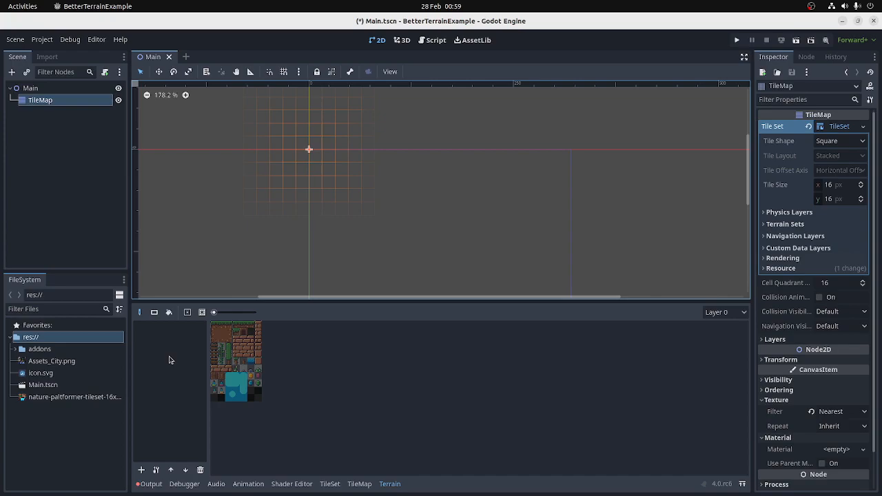
pyautogui.moveTo(245, 348)
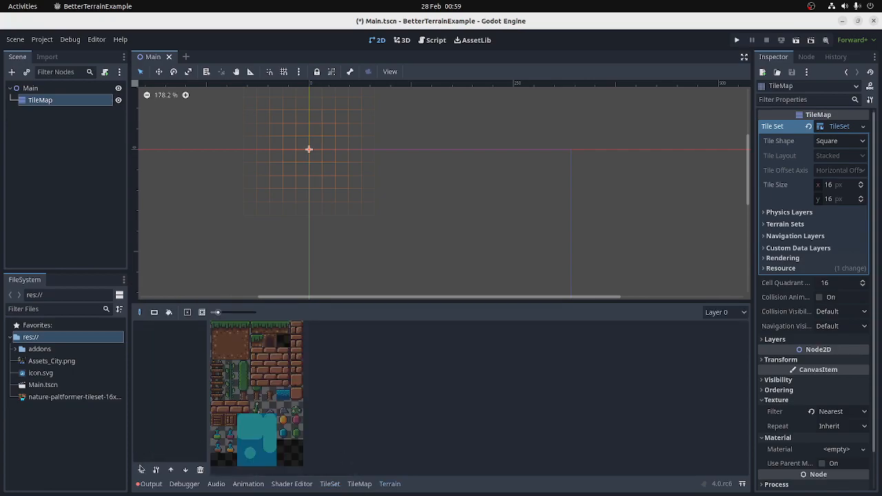
# Add a new terrain named Earth, keeping its green colour
pyautogui.click(141, 470)
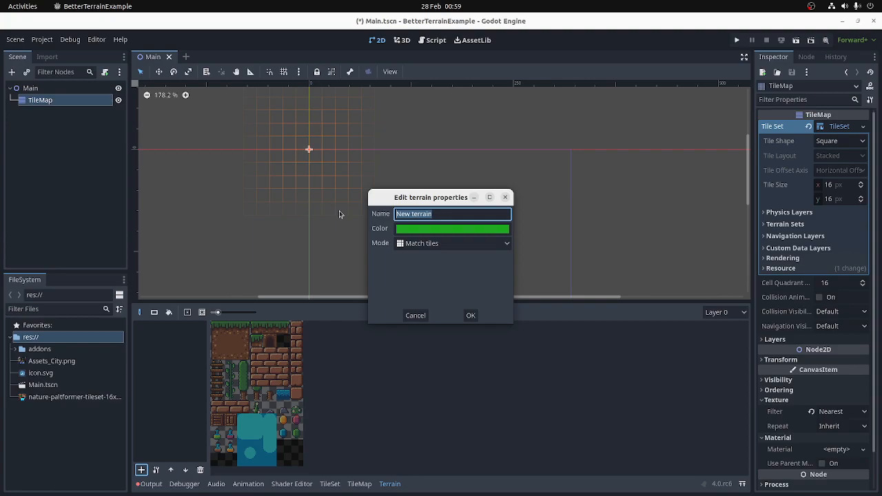
pyautogui.write('E')
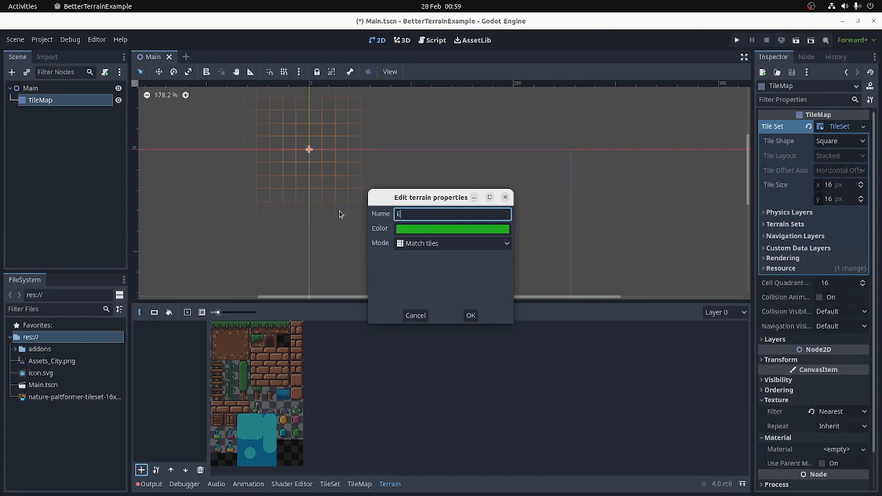
pyautogui.write('arth')
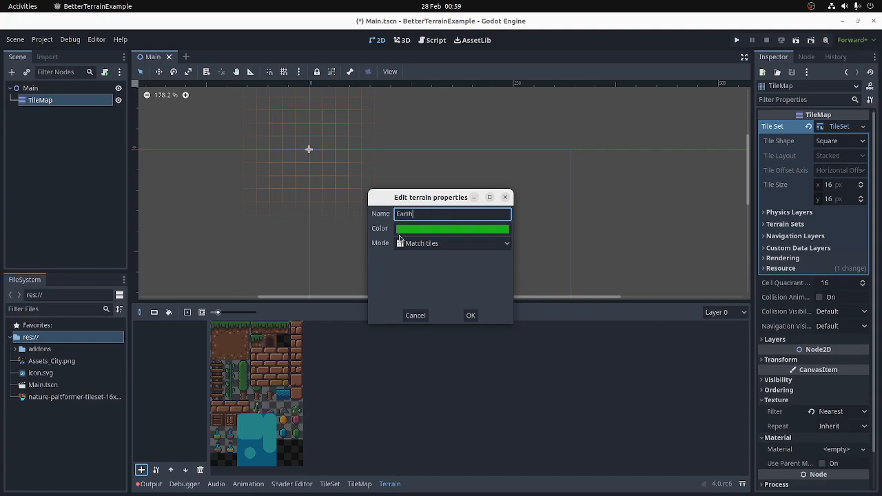
pyautogui.click(452, 229)
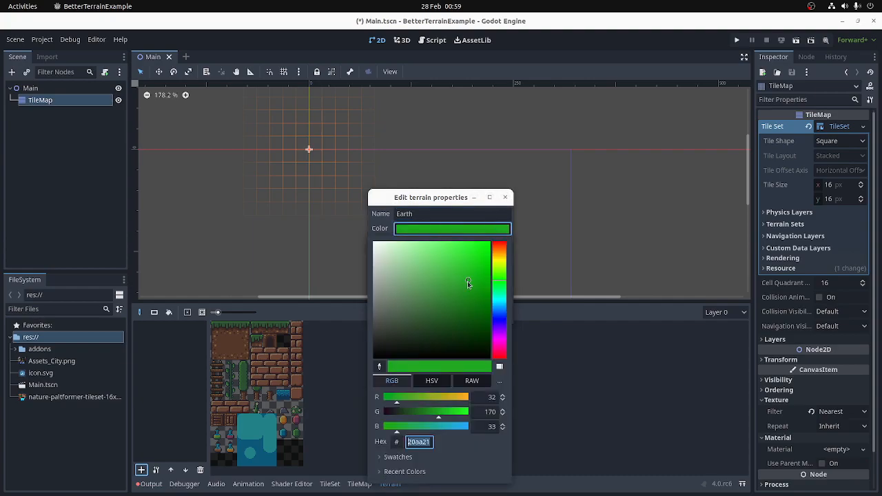
pyautogui.click(471, 273)
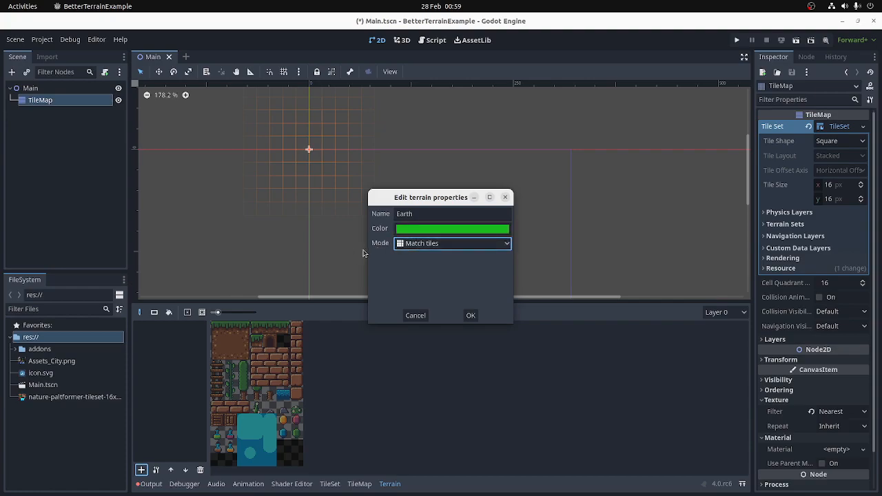
# Keep the Match tiles mode and confirm creating the Earth terrain
pyautogui.click(452, 243)
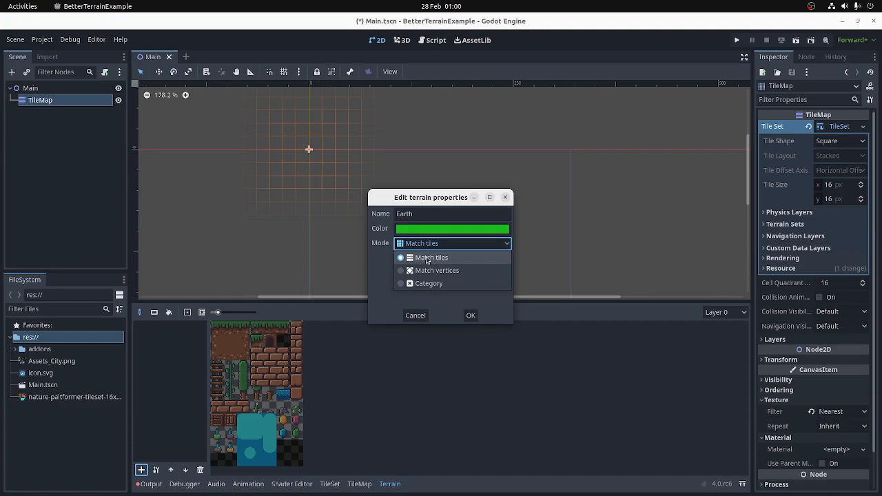
pyautogui.moveTo(433, 270)
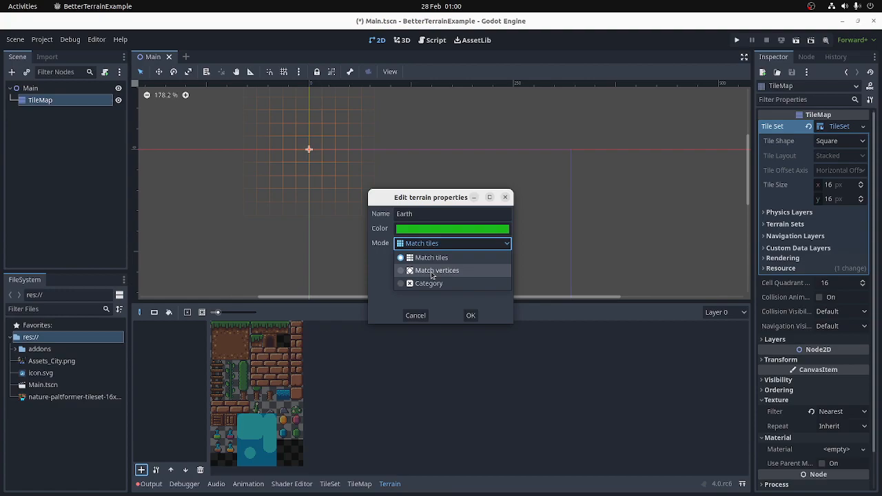
pyautogui.moveTo(430, 284)
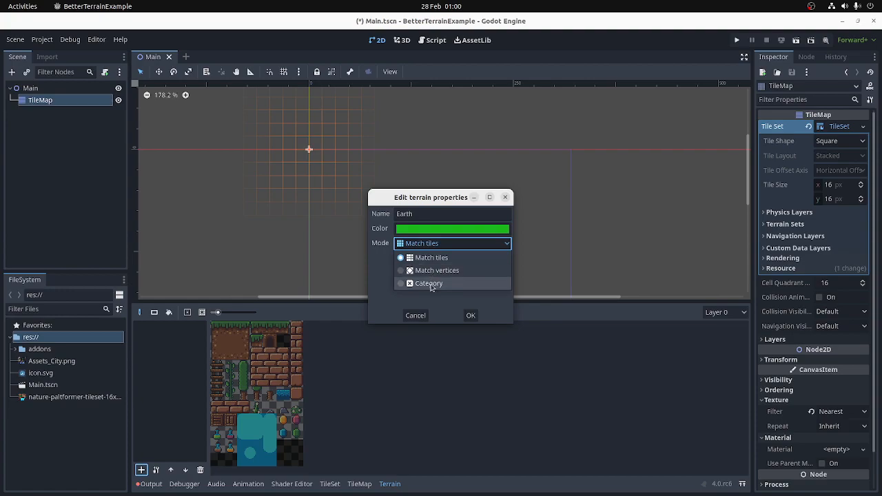
pyautogui.click(430, 258)
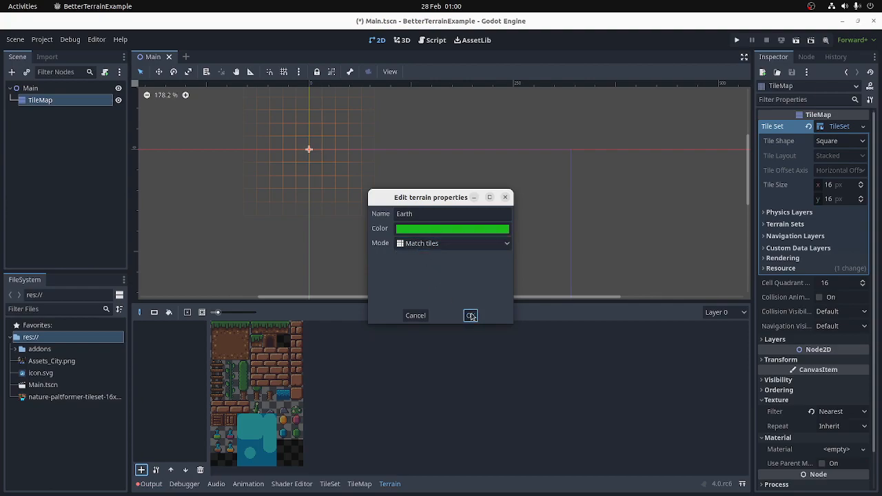
pyautogui.click(469, 316)
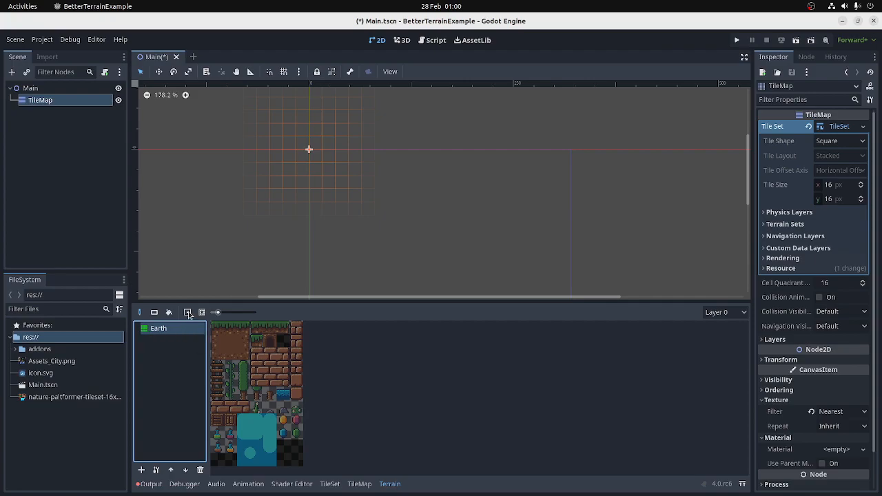
pyautogui.moveTo(187, 312)
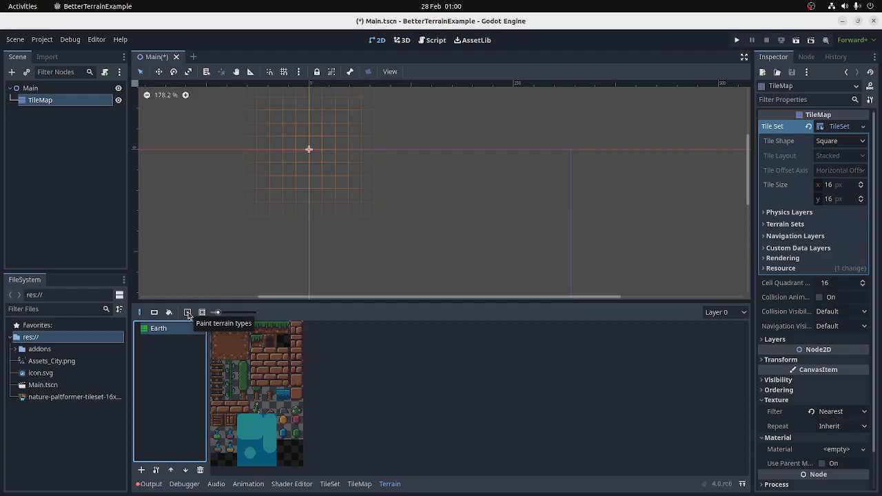
# With the Paint terrain types tool, mark the grass-topped atlas tiles as Earth terrain
pyautogui.click(187, 311)
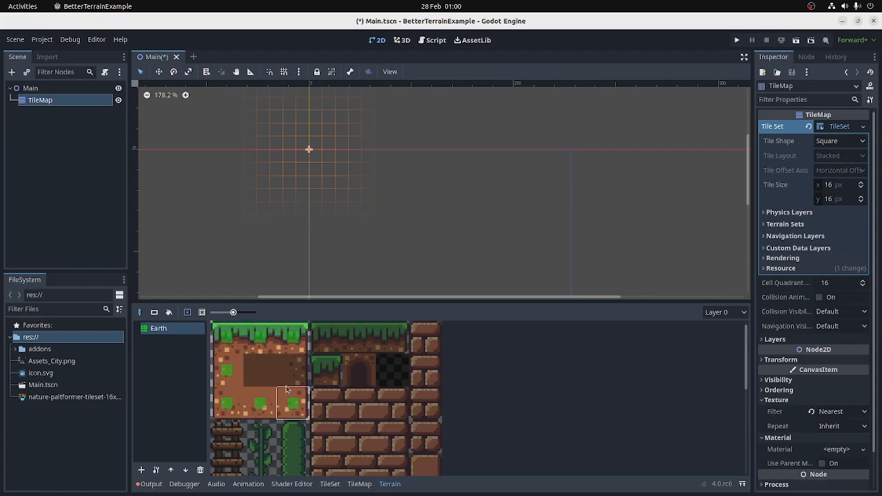
pyautogui.click(325, 343)
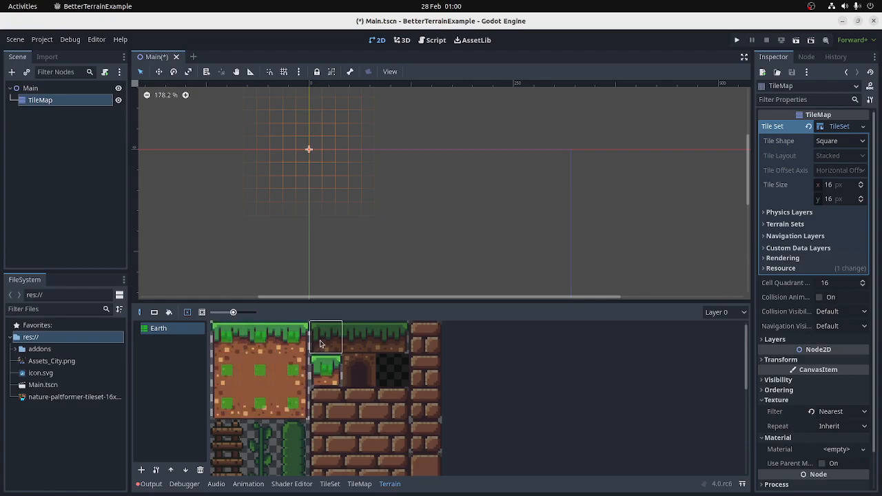
pyautogui.moveTo(233, 311); pyautogui.dragTo(226, 311)
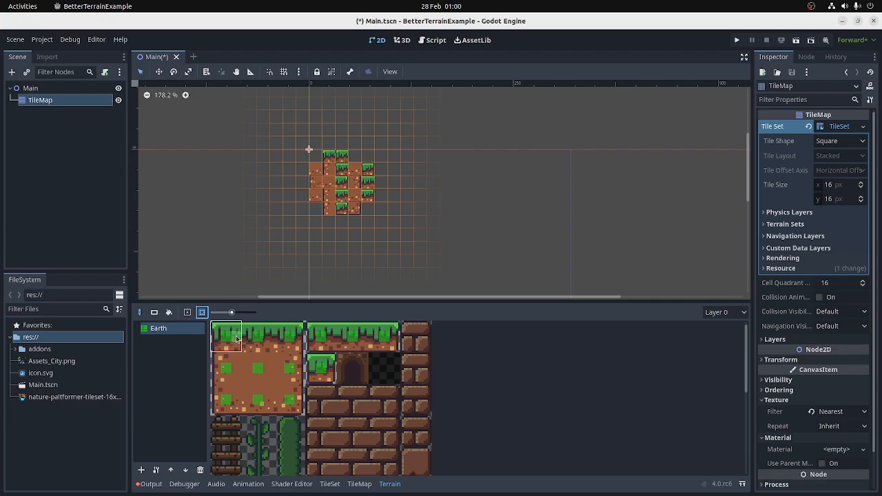
# Tag the big earth block, grass strips, grass edges and small grass tile as Earth terrain
pyautogui.click(289, 336)
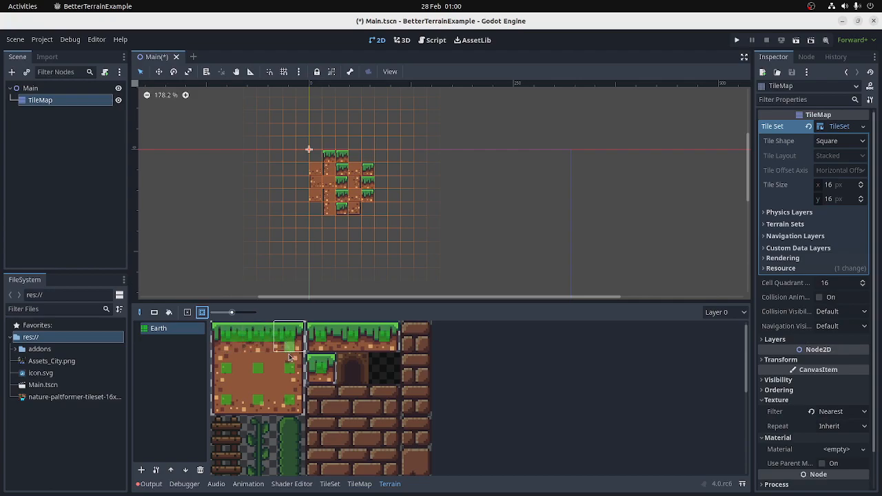
pyautogui.click(260, 405)
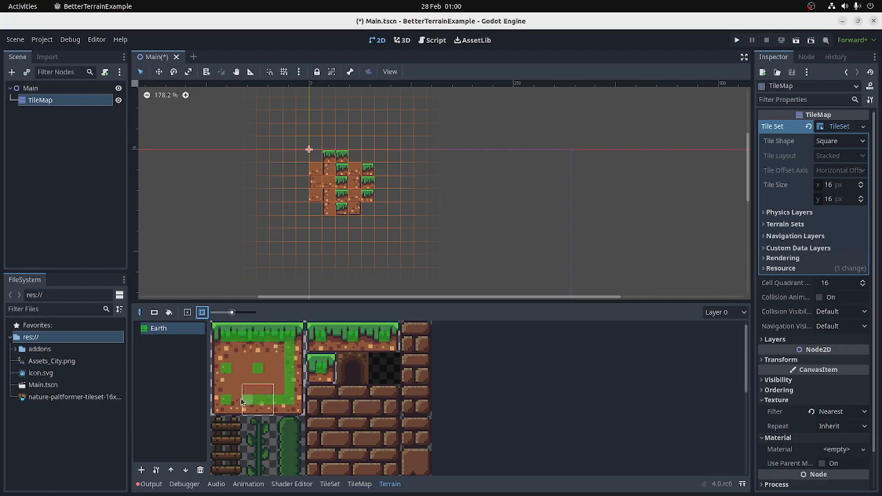
pyautogui.click(257, 342)
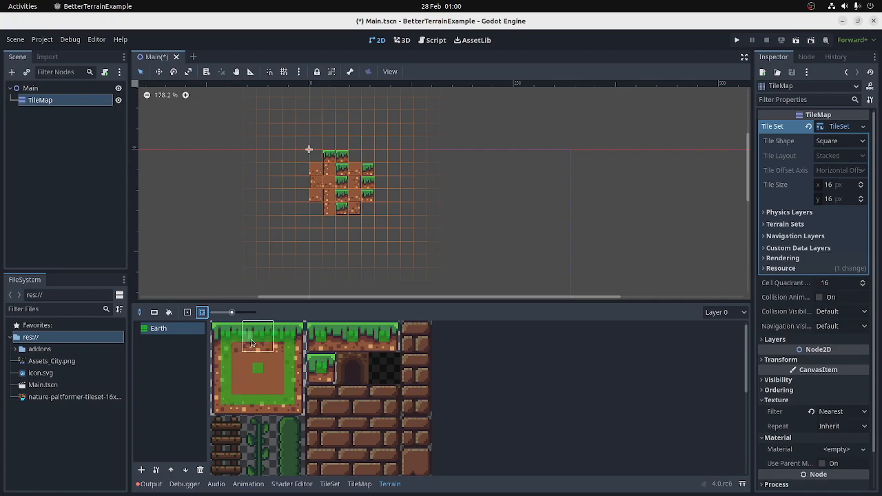
pyautogui.click(256, 371)
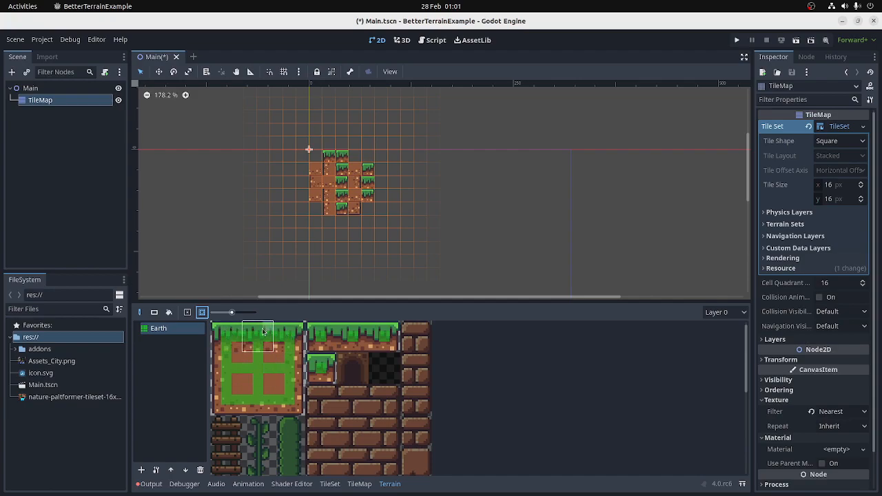
pyautogui.click(260, 375)
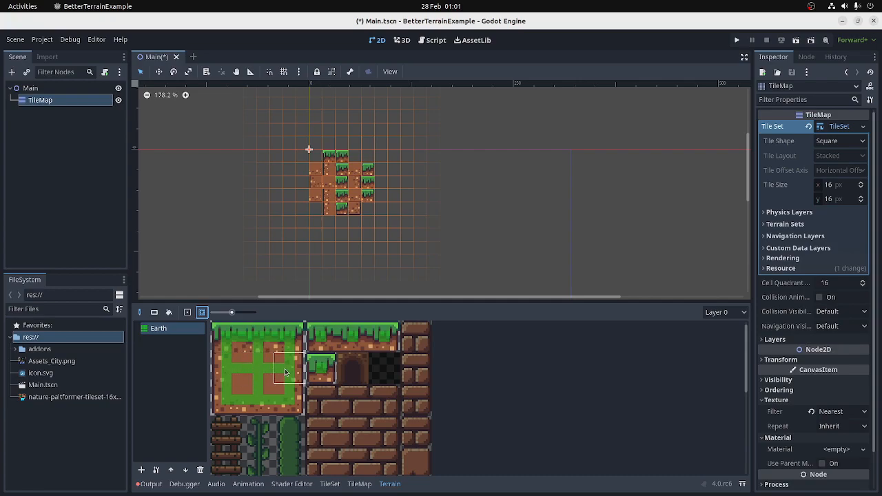
pyautogui.click(324, 338)
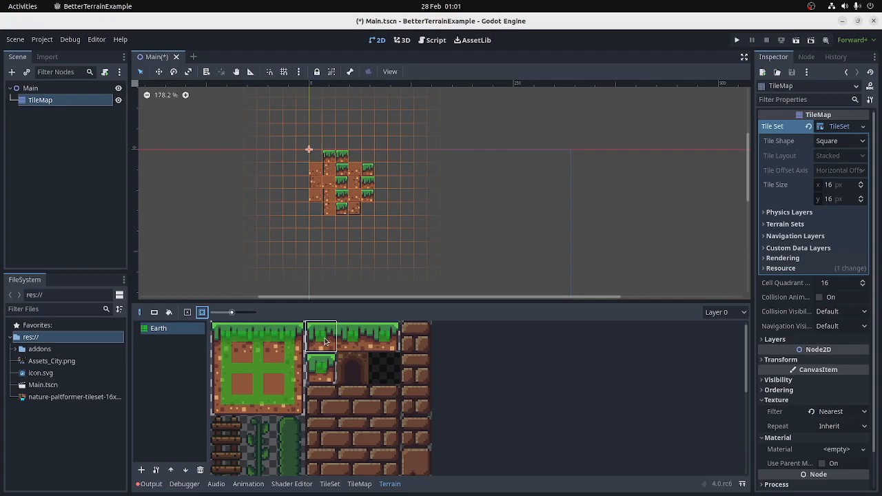
pyautogui.click(354, 339)
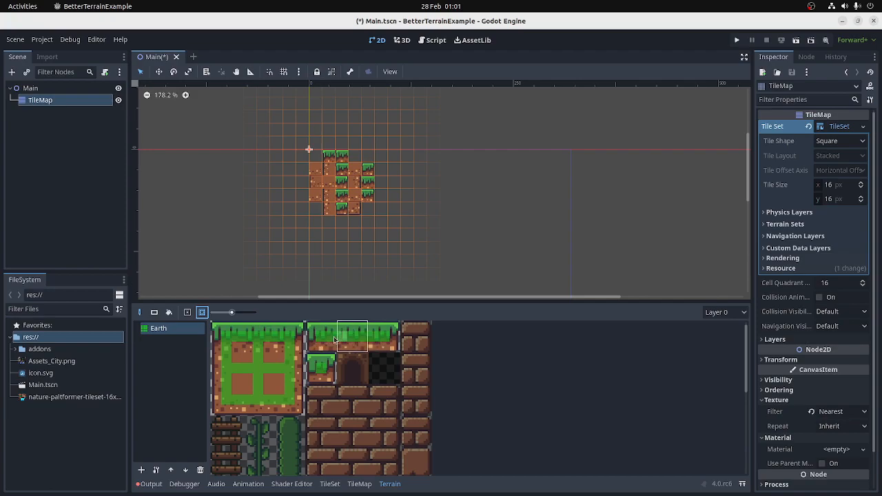
pyautogui.click(322, 380)
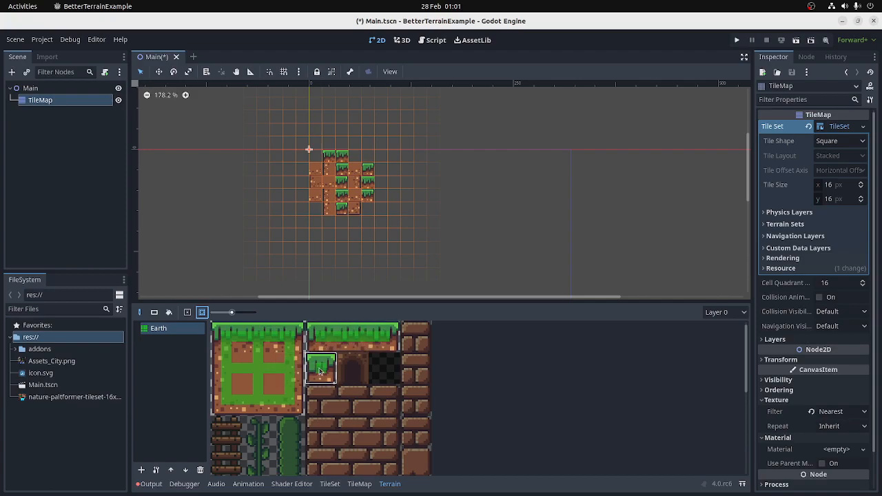
pyautogui.click(237, 393)
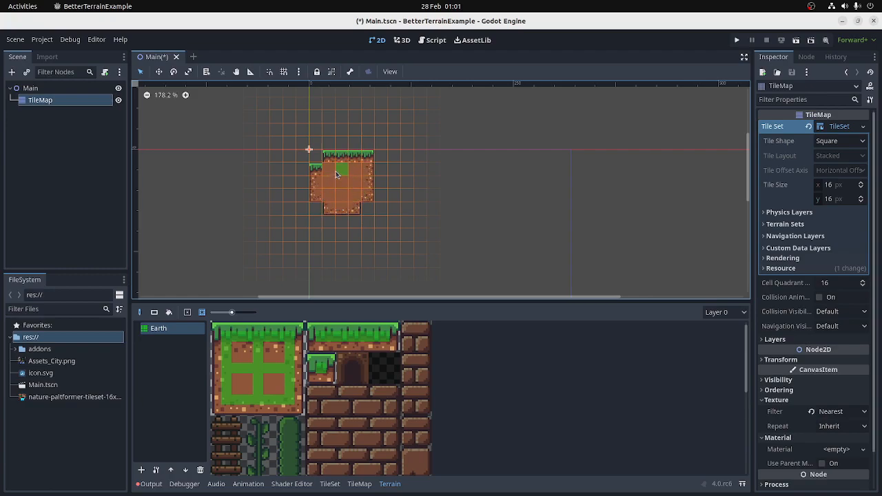
# Paint Earth terrain into a large block with grassy ledges extending to the right
pyautogui.scroll(3)
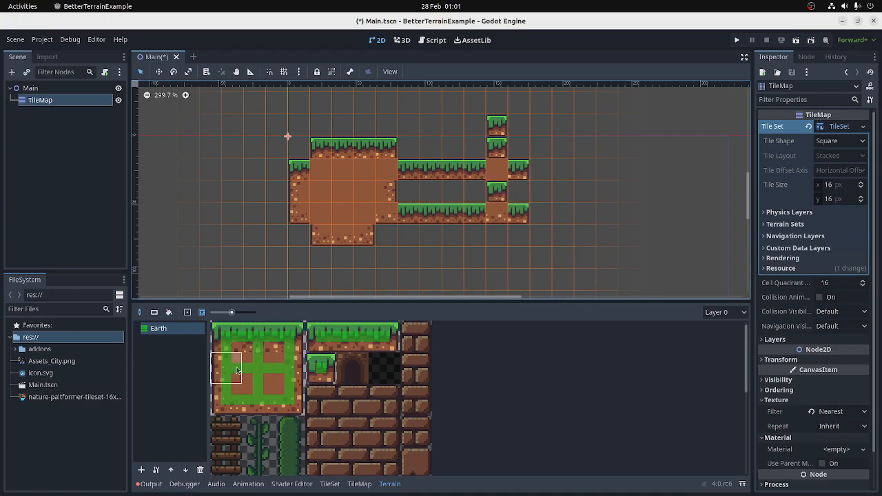
pyautogui.click(496, 237)
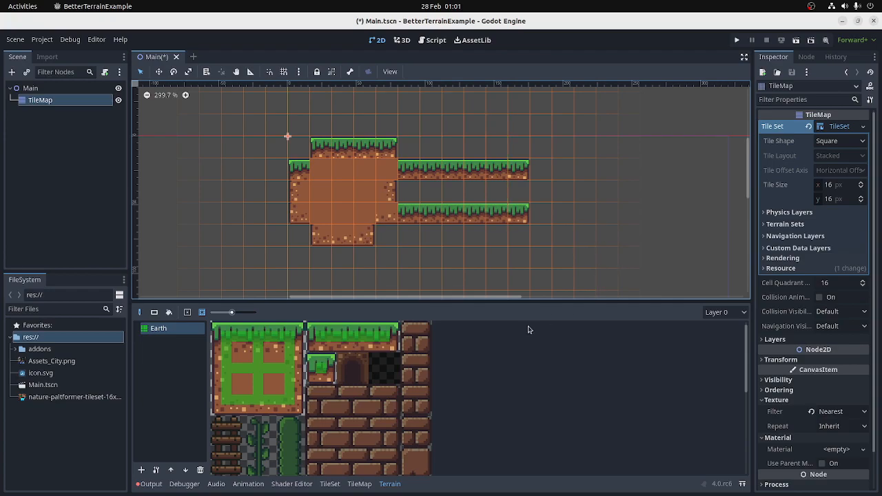
pyautogui.click(452, 259)
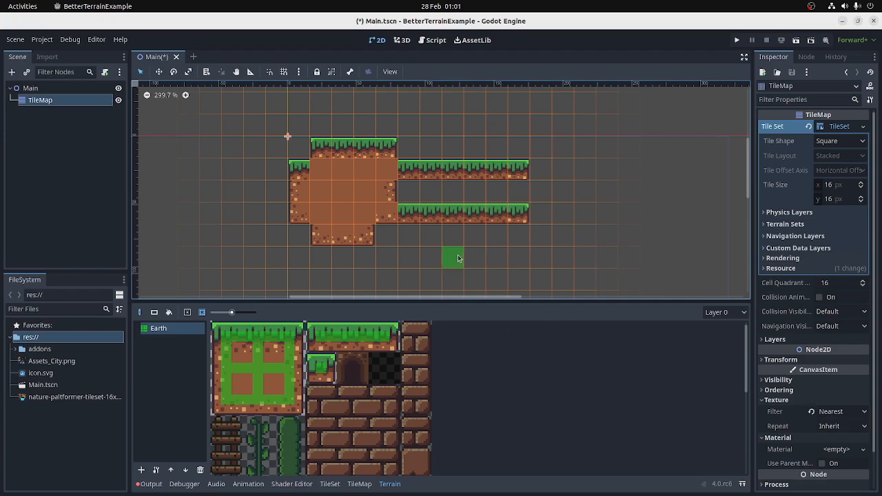
pyautogui.scroll(-3)
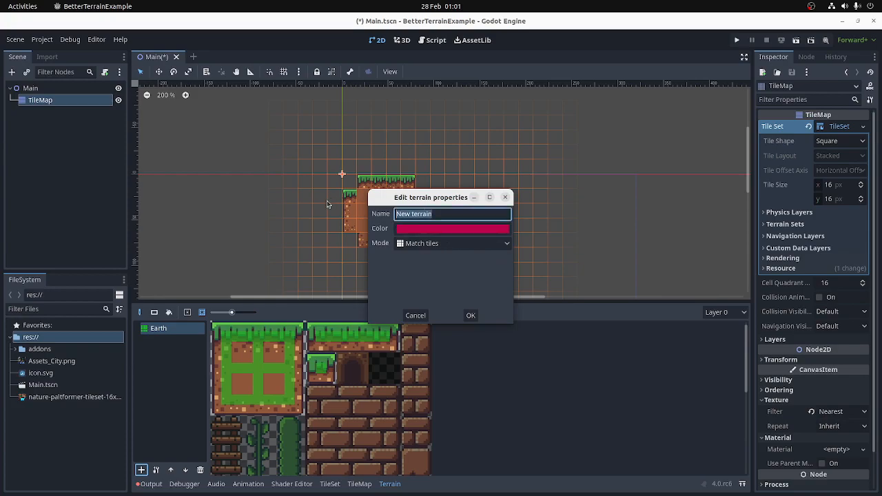
# Create the Bricks terrain and select it for tagging the brick tiles
pyautogui.write('Bricks')
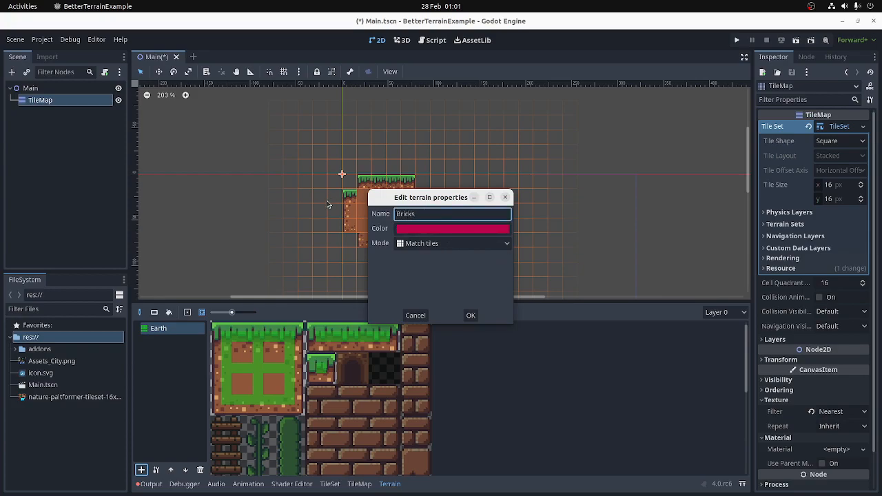
pyautogui.click(472, 314)
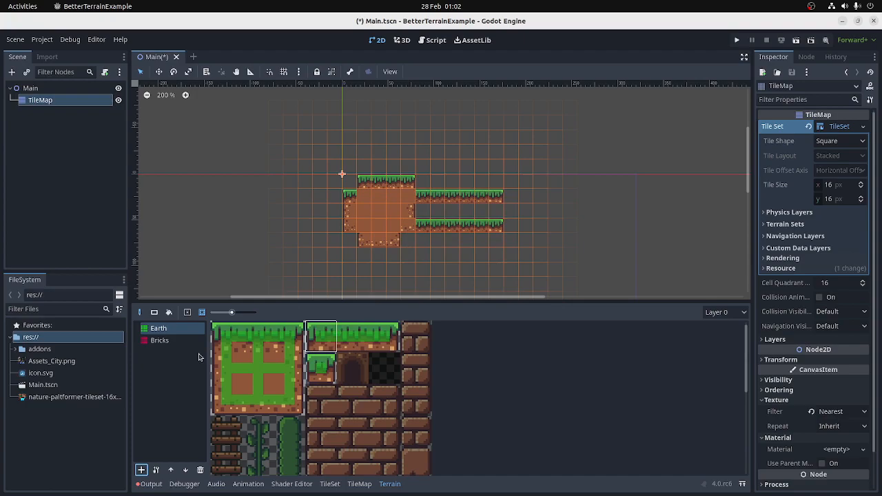
pyautogui.click(160, 339)
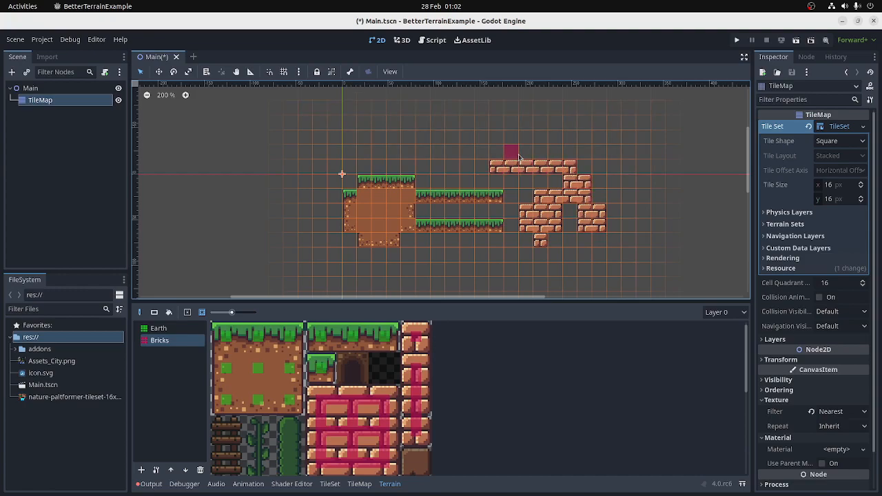
# Paint brick walls with the draw and rectangle tools into one connected brick structure
pyautogui.moveTo(510, 152); pyautogui.dragTo(495, 254)
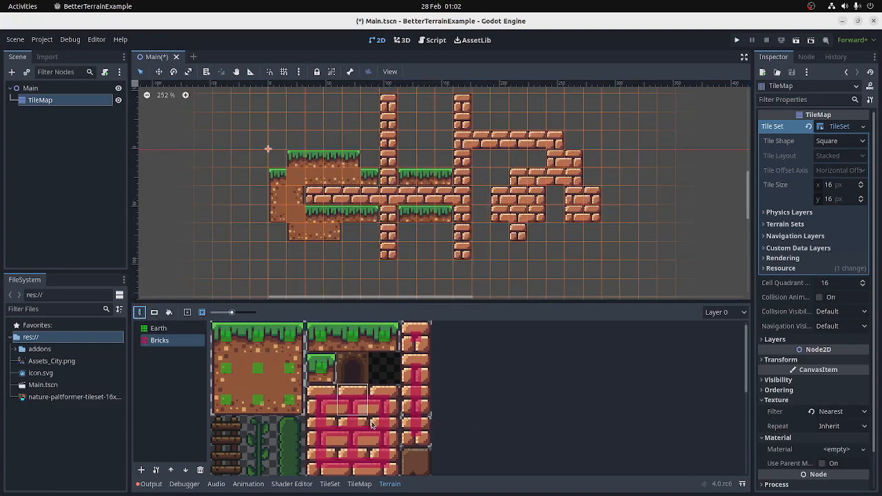
pyautogui.moveTo(201, 311)
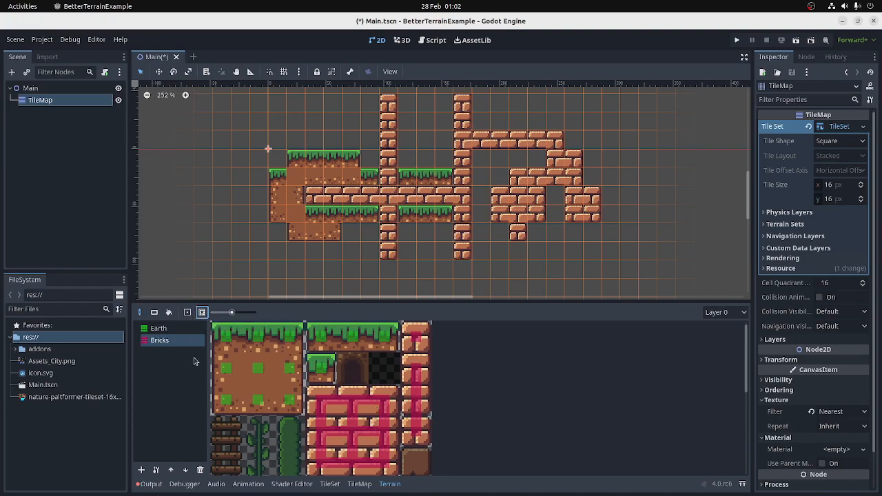
pyautogui.moveTo(259, 375)
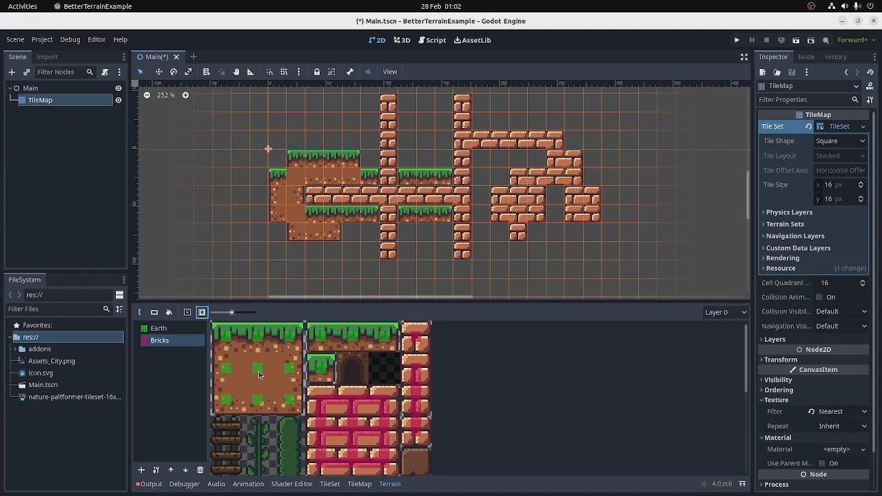
pyautogui.moveTo(173, 319)
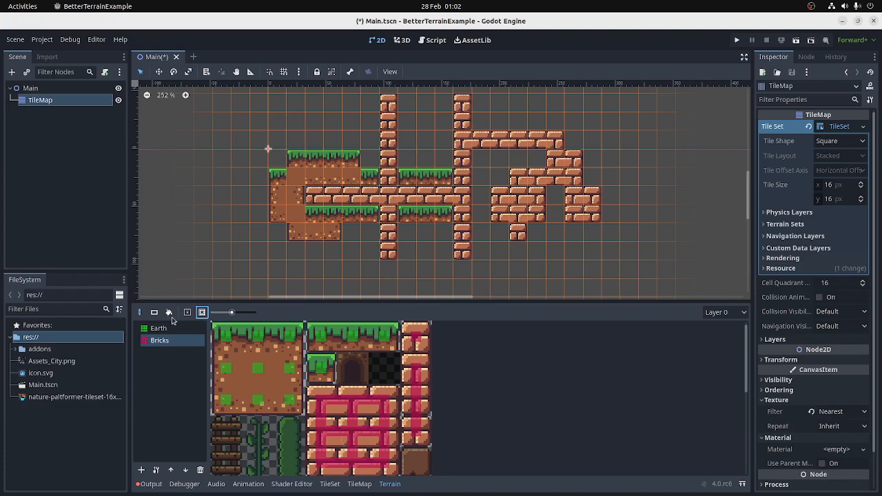
pyautogui.click(157, 328)
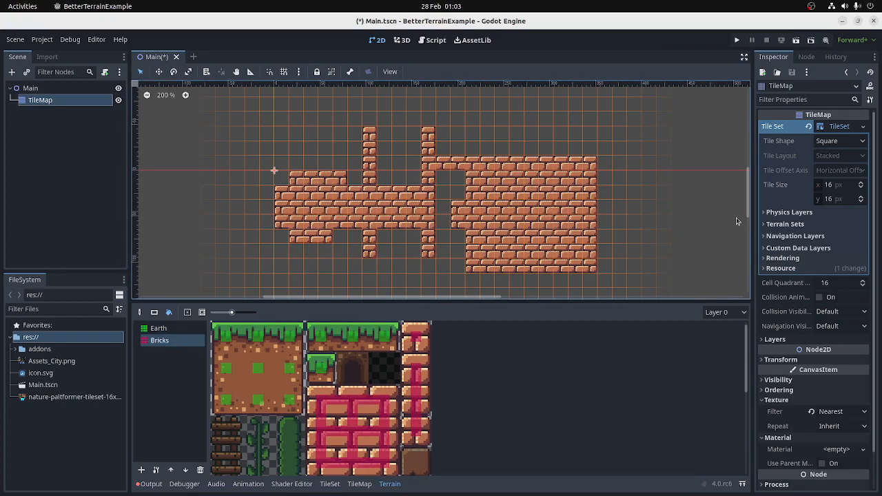
pyautogui.click(201, 312)
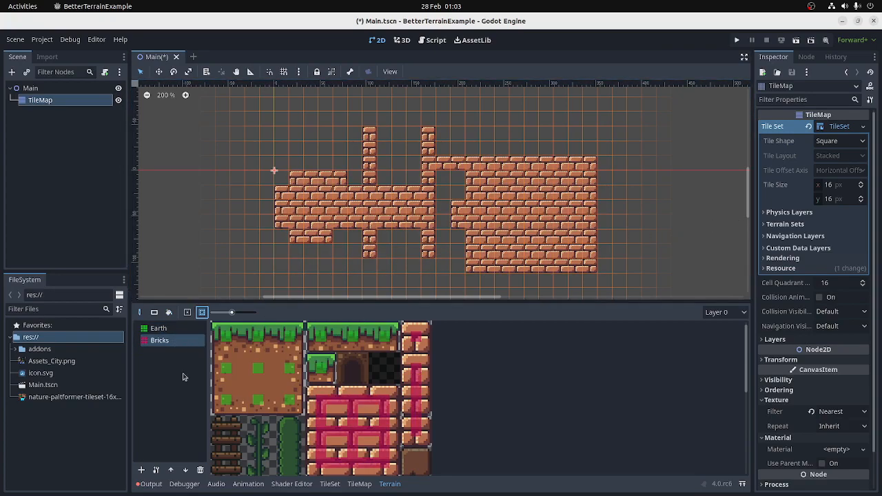
pyautogui.moveTo(190, 361)
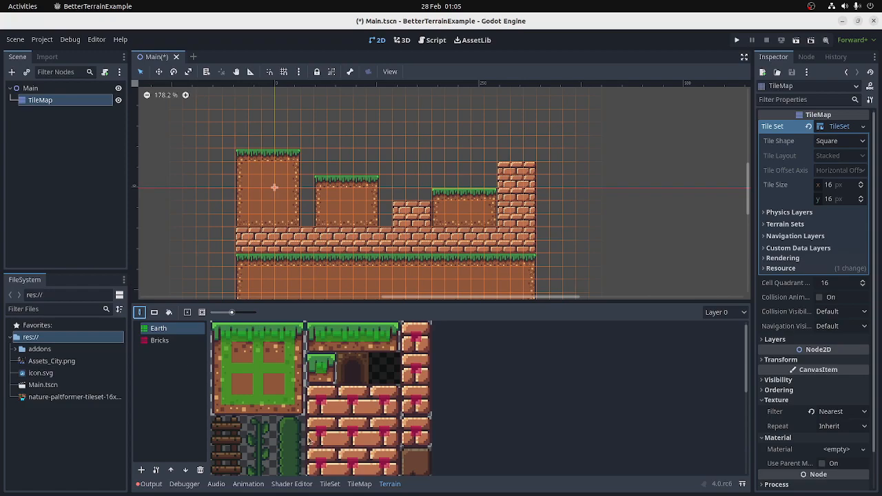
# Start adding a third terrain for the ladder tiles
pyautogui.click(159, 339)
pyautogui.write('La')
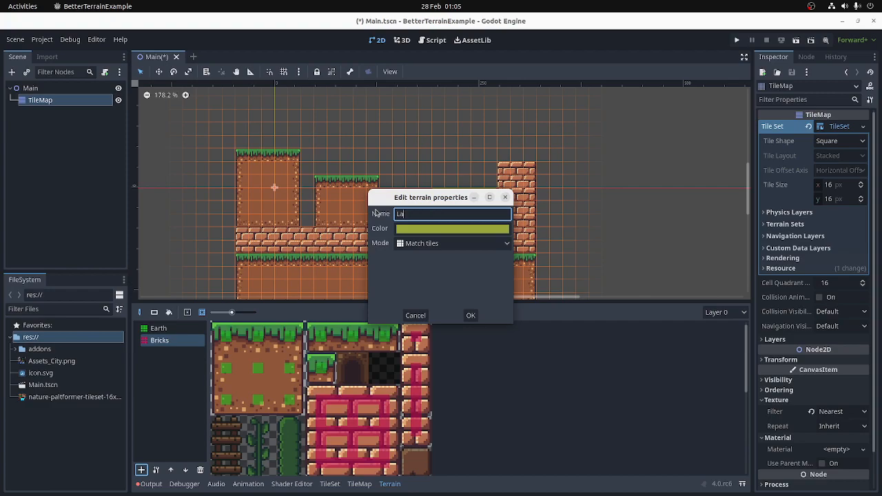
# Create the Ladder terrain, tag the ladder atlas tile with it, and paint ladders above the platforms
pyautogui.click(471, 316)
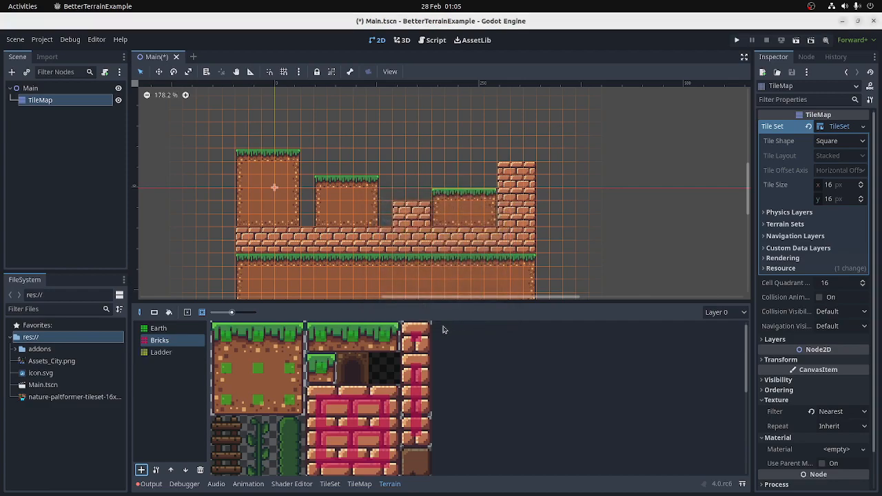
pyautogui.click(160, 352)
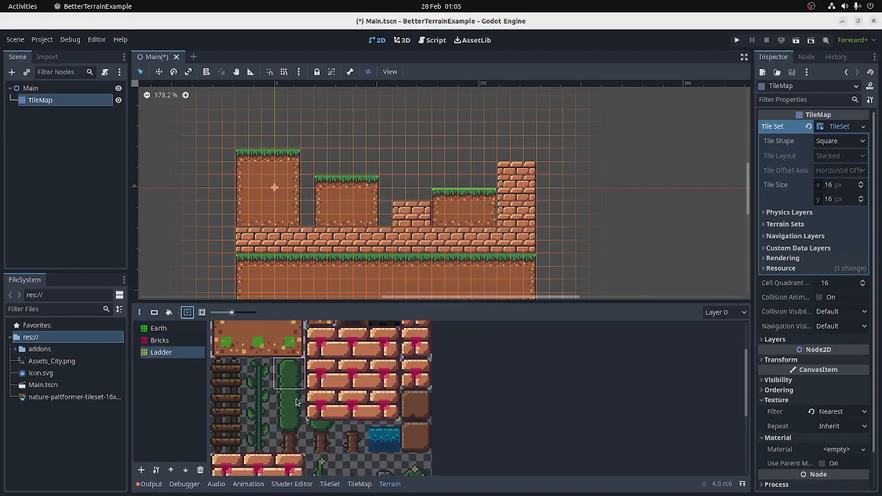
pyautogui.click(202, 311)
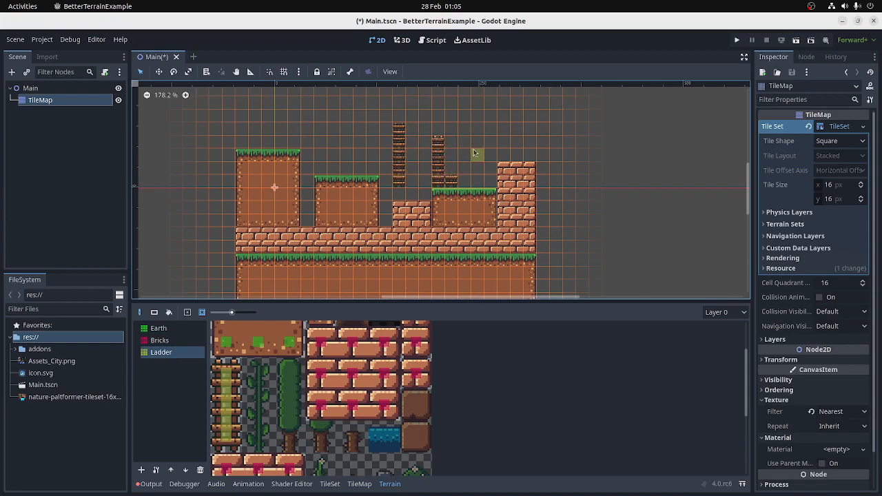
pyautogui.click(517, 154)
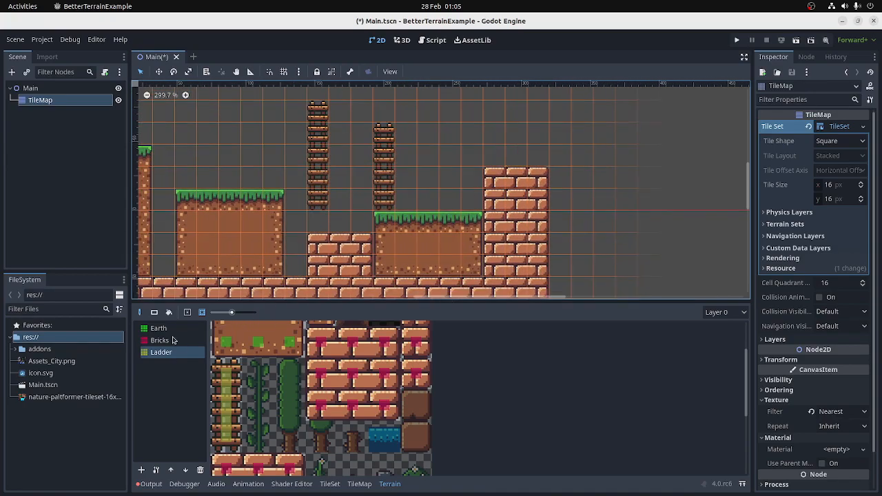
# Paint vertical ladder columns hanging below the brick ceiling beside the grassy ground
pyautogui.click(160, 339)
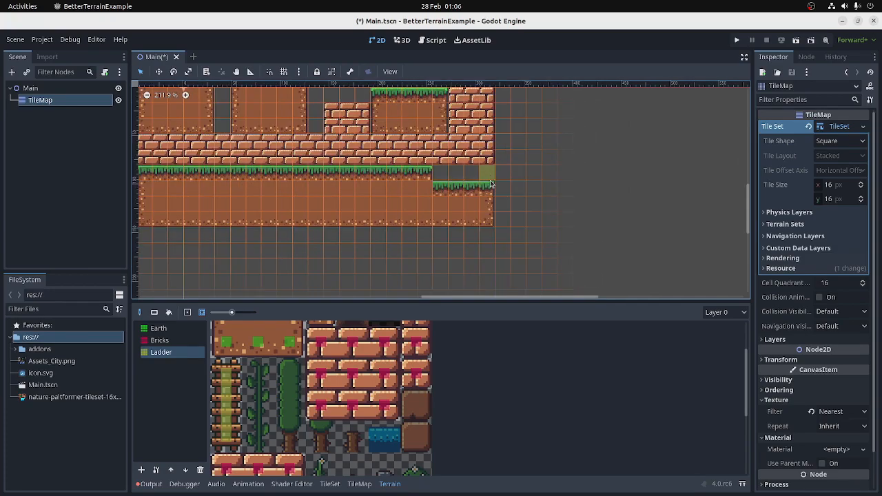
pyautogui.click(472, 177)
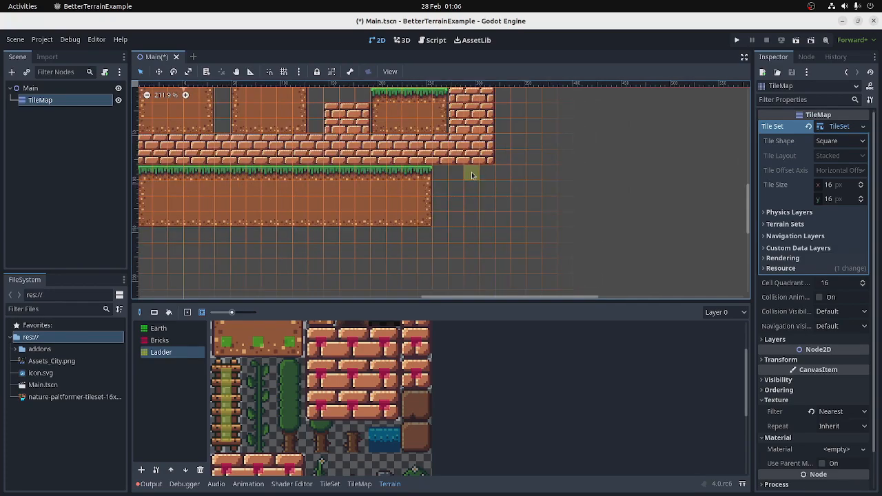
pyautogui.moveTo(472, 177); pyautogui.dragTo(407, 269)
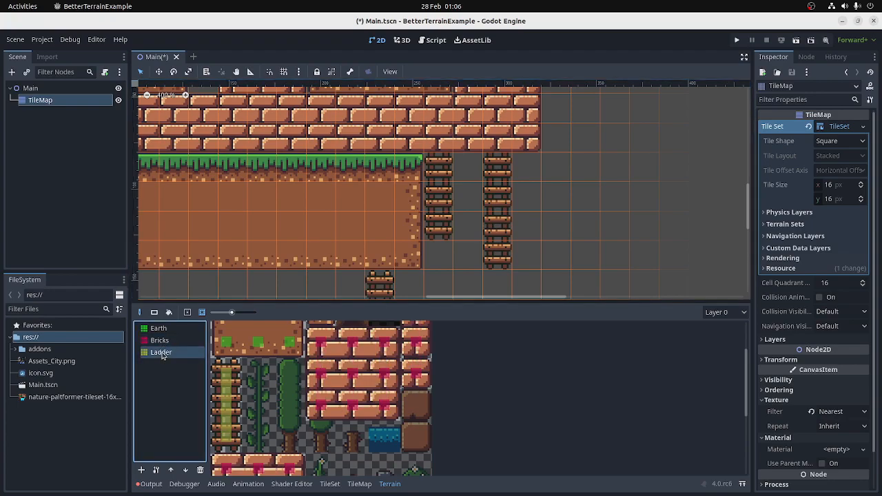
pyautogui.click(158, 328)
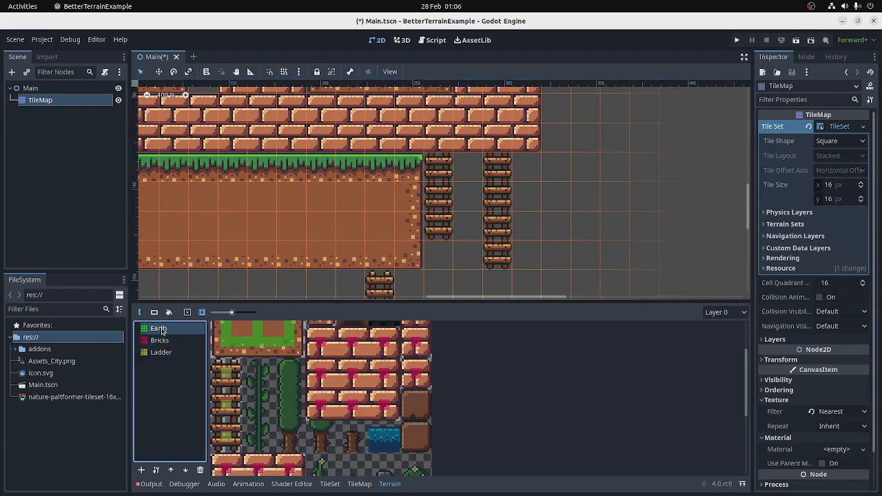
# Browse the existing terrains and their tiles in the Terrain panel
pyautogui.click(160, 339)
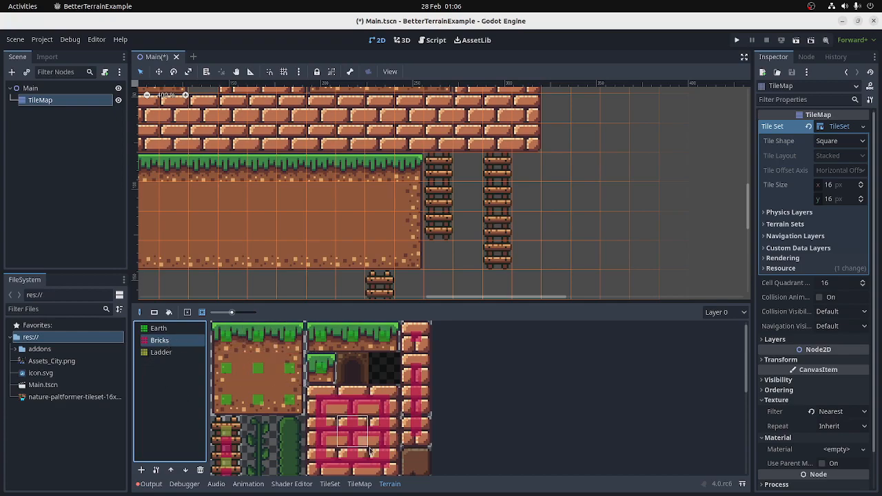
pyautogui.click(228, 335)
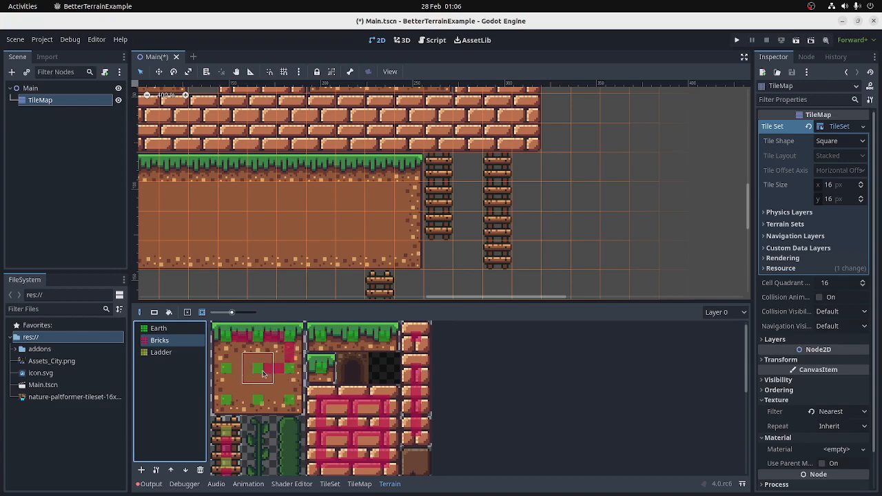
pyautogui.click(227, 337)
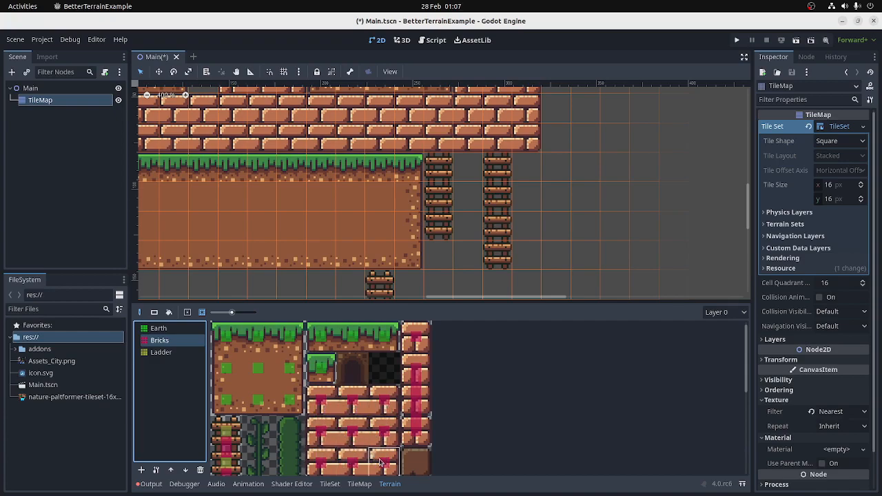
pyautogui.scroll(-3)
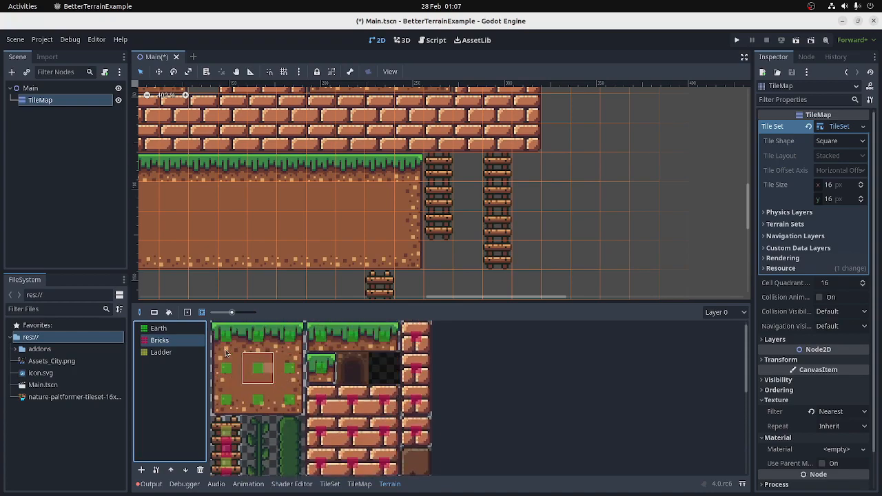
# Add a fourth terrain and show its mode choices in the properties dialog
pyautogui.click(158, 328)
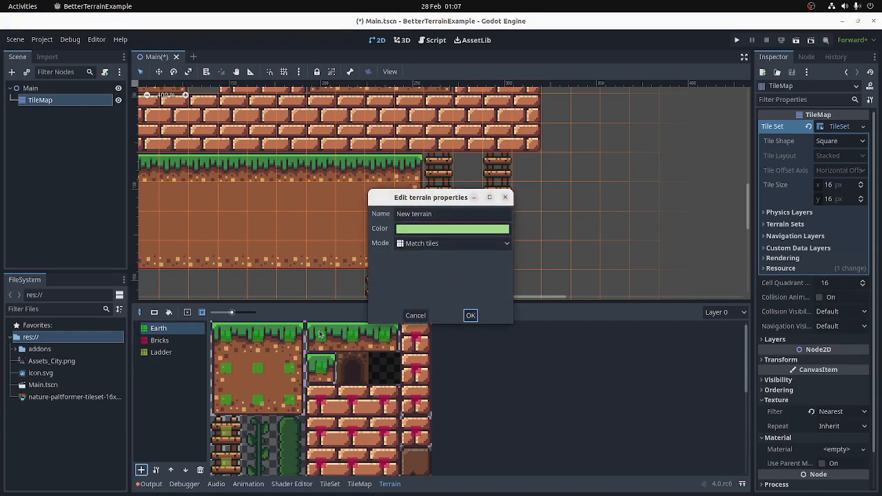
pyautogui.click(452, 242)
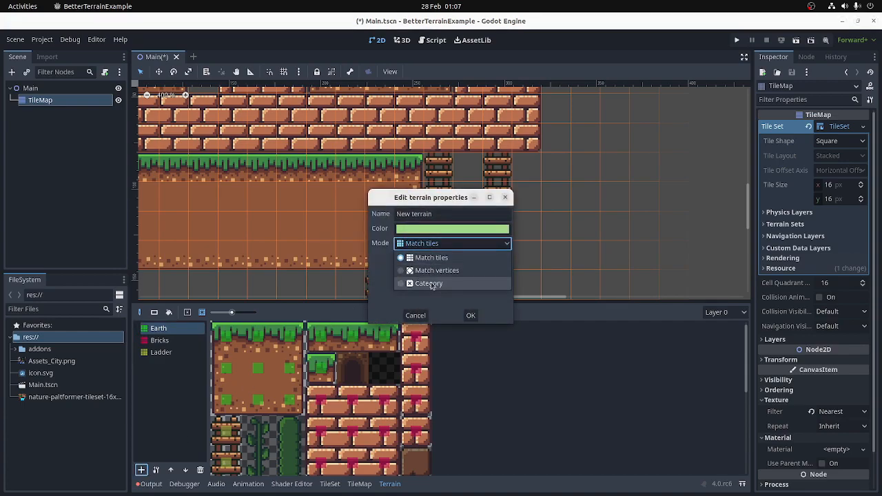
# Create a Category-mode terrain named Blocks with a blue colour
pyautogui.click(427, 284)
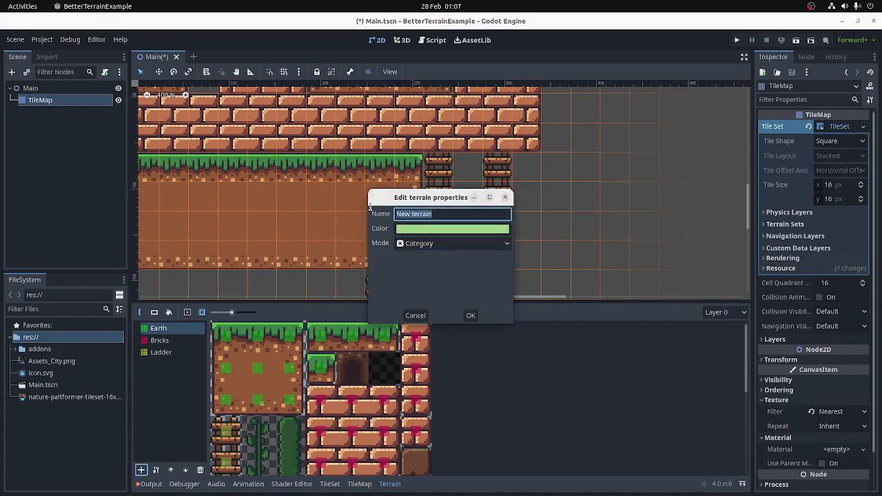
pyautogui.write('blocks')
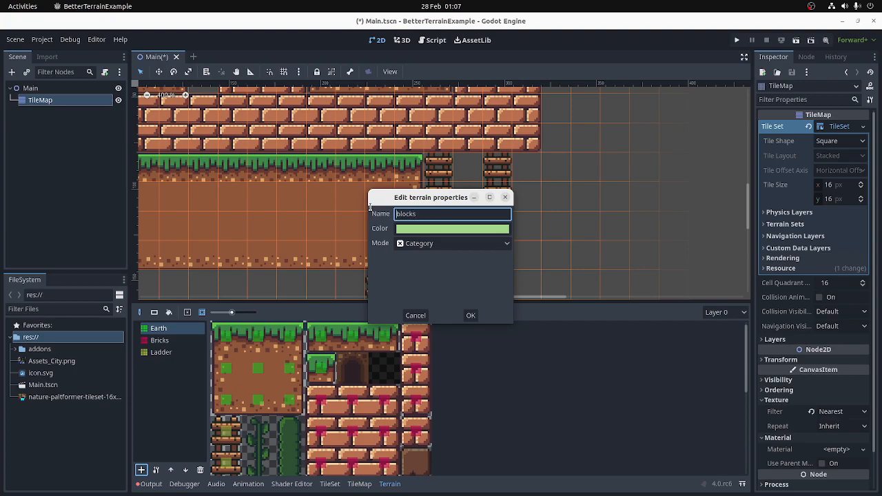
pyautogui.write('Blocks')
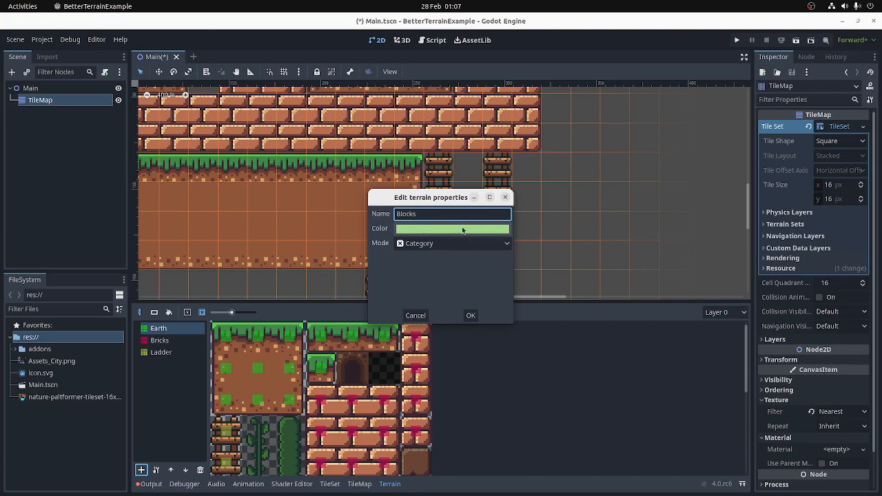
pyautogui.click(452, 228)
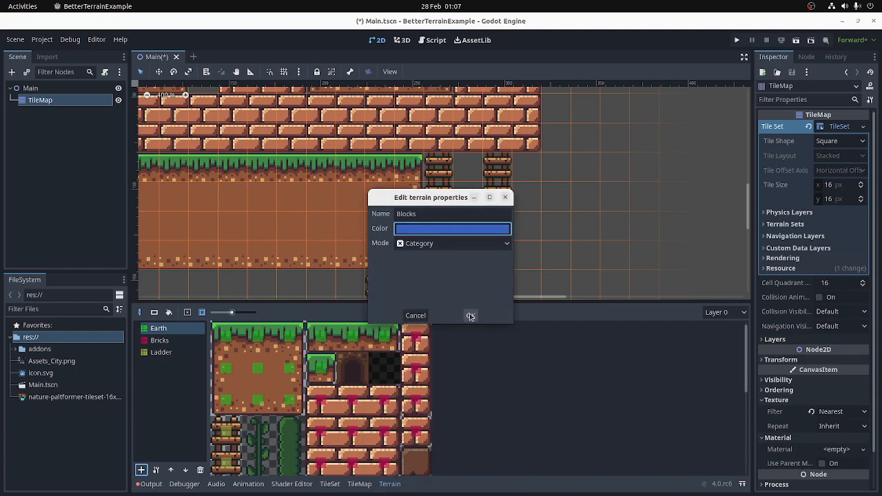
pyautogui.click(470, 314)
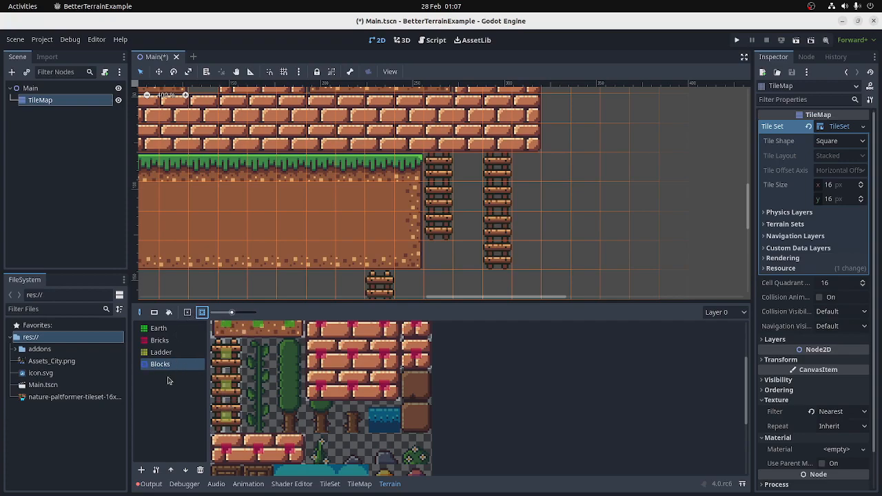
# Assign both the Earth and Bricks terrains to the Blocks category in their properties
pyautogui.click(157, 328)
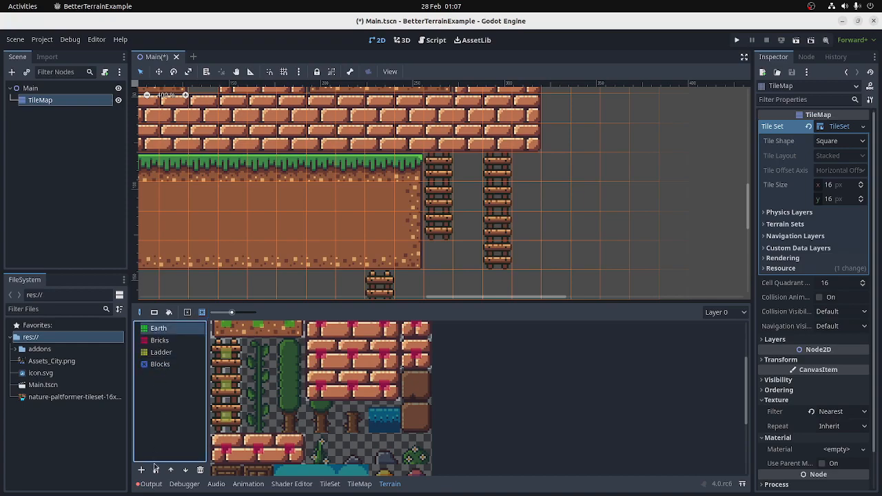
pyautogui.moveTo(157, 469)
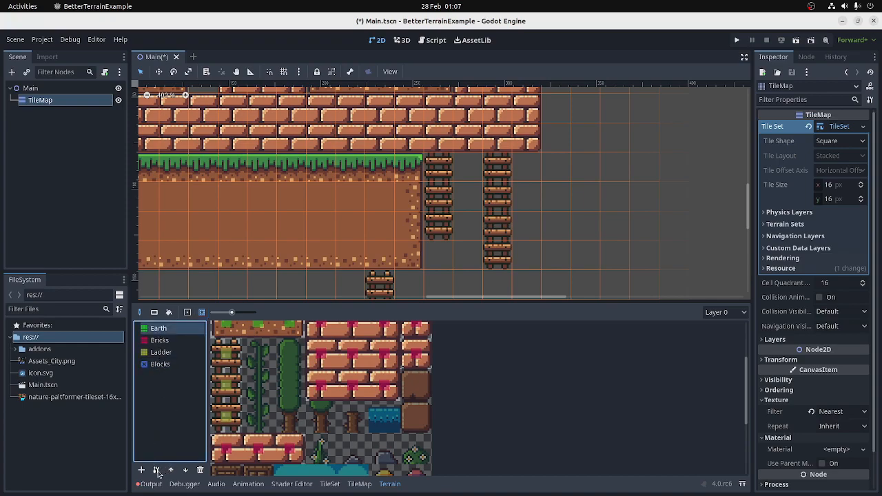
pyautogui.click(157, 469)
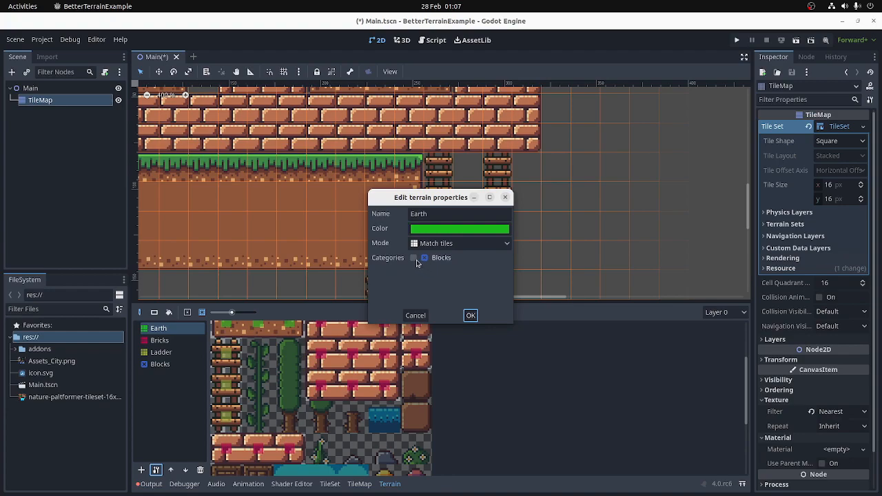
pyautogui.click(470, 314)
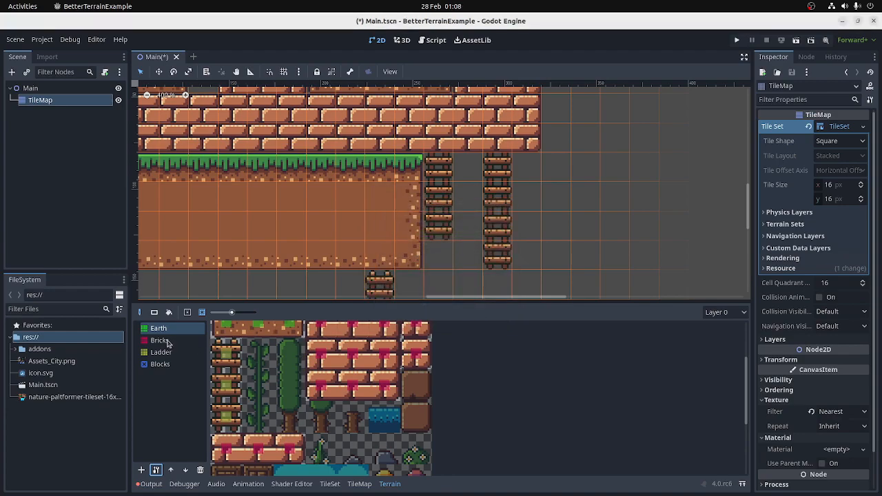
pyautogui.doubleClick(160, 340)
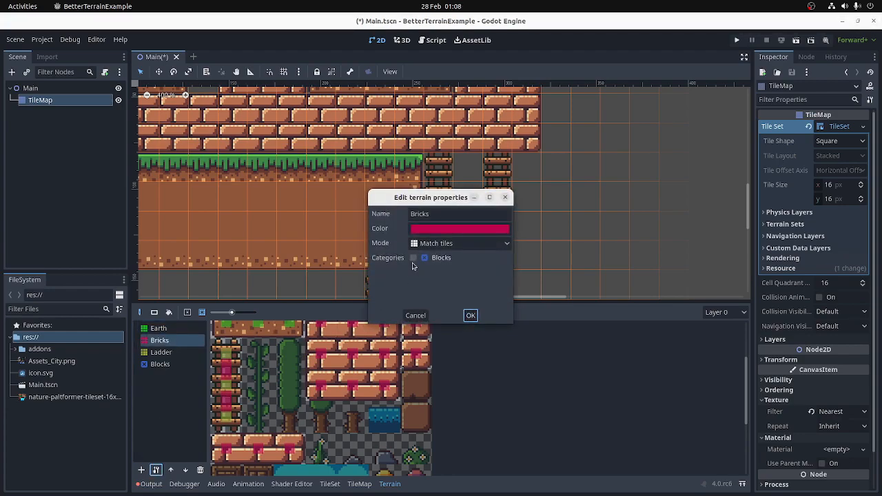
pyautogui.click(470, 314)
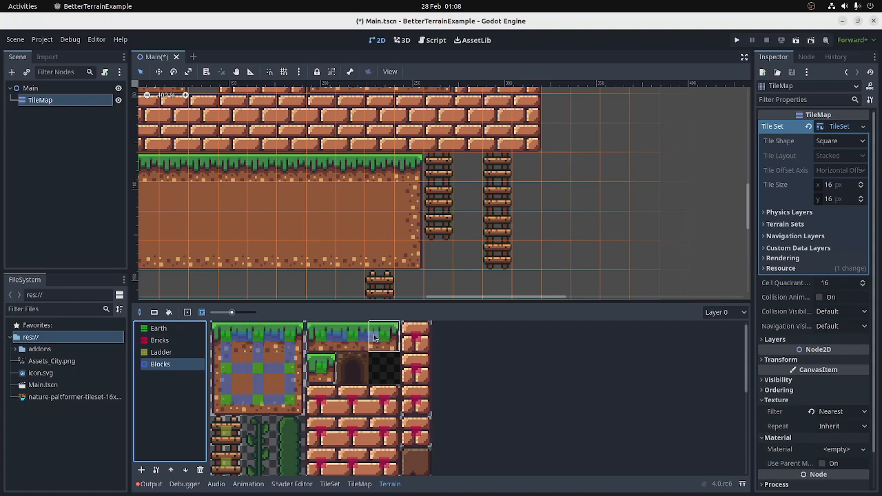
# Mark the brick tiles' sides as connecting to the Blocks category in the atlas
pyautogui.click(418, 400)
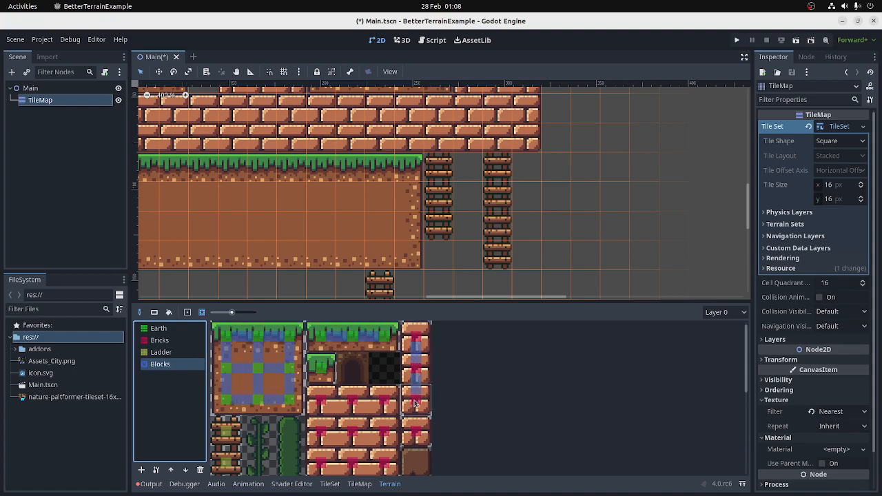
pyautogui.click(322, 403)
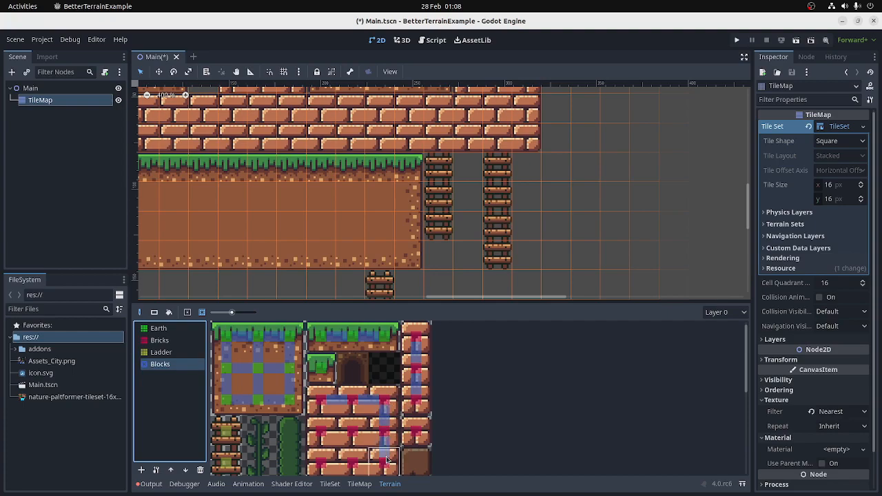
pyautogui.click(322, 437)
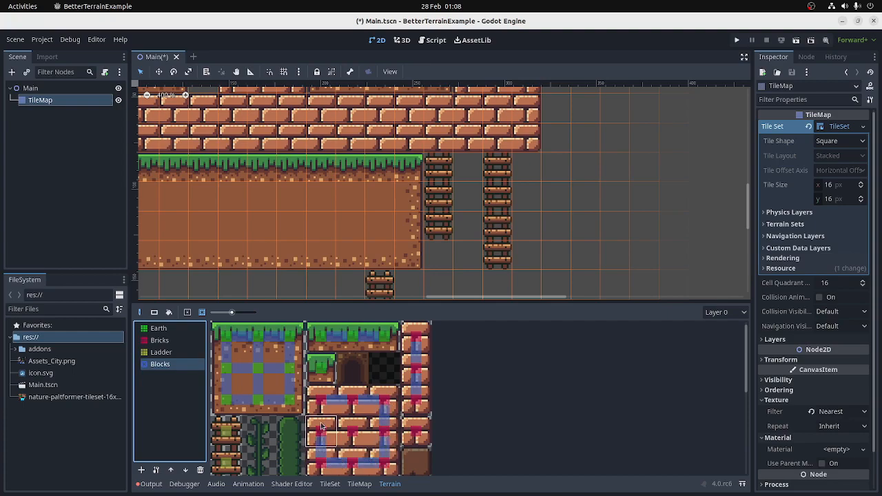
pyautogui.scroll(-3)
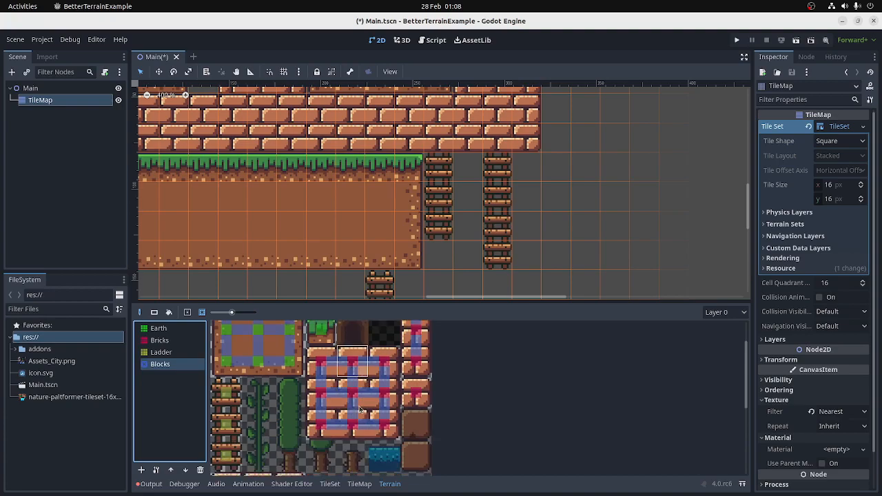
pyautogui.scroll(-3)
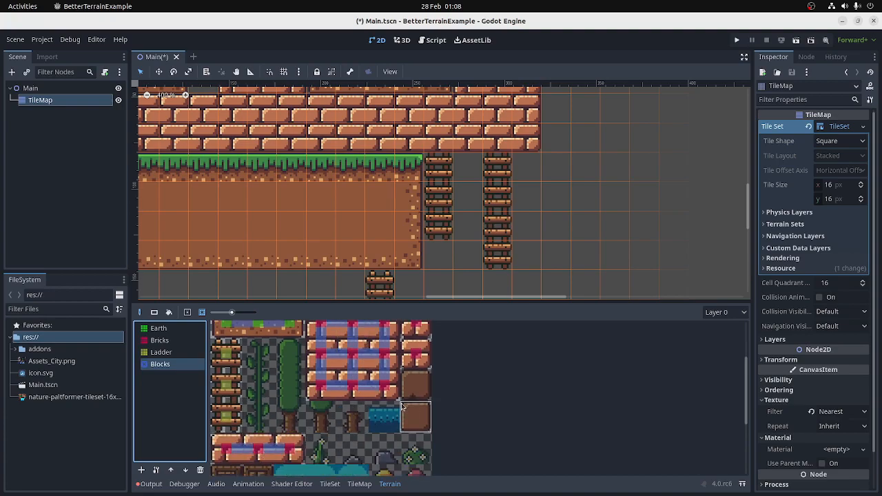
pyautogui.moveTo(221, 311); pyautogui.dragTo(229, 312)
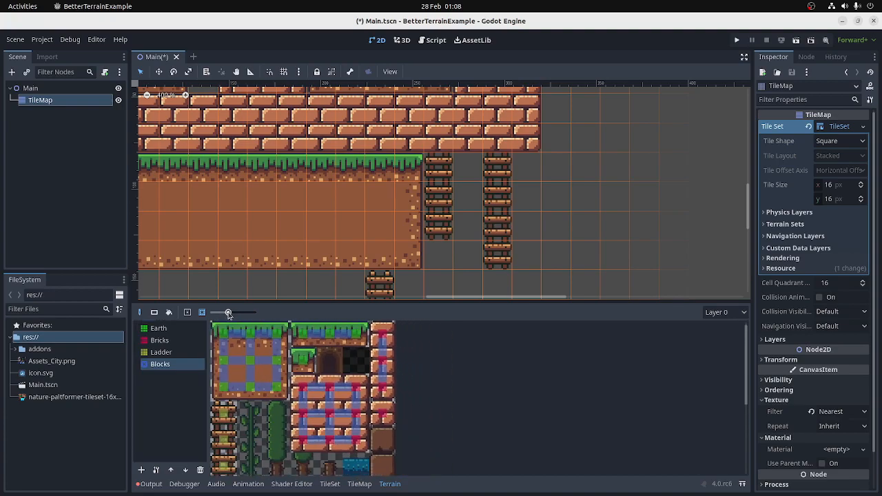
# Paint Earth platforms on the TileMap that merge directly with the brick sections
pyautogui.click(330, 364)
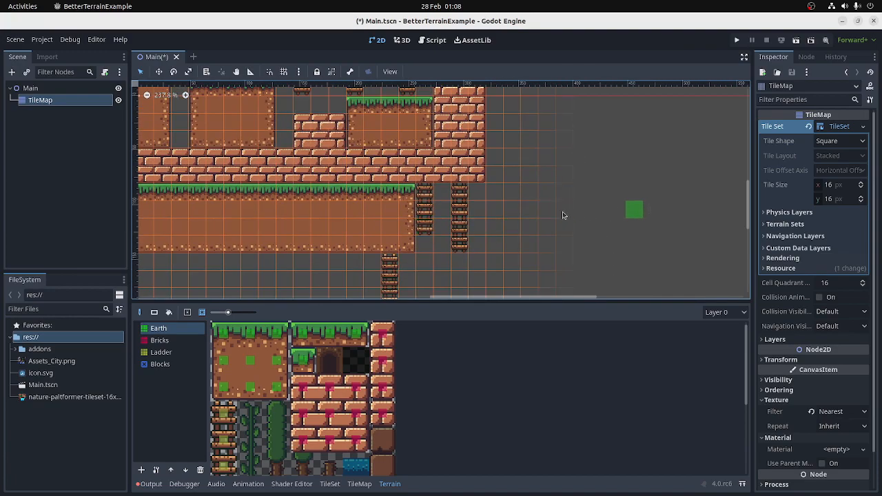
pyautogui.scroll(-3)
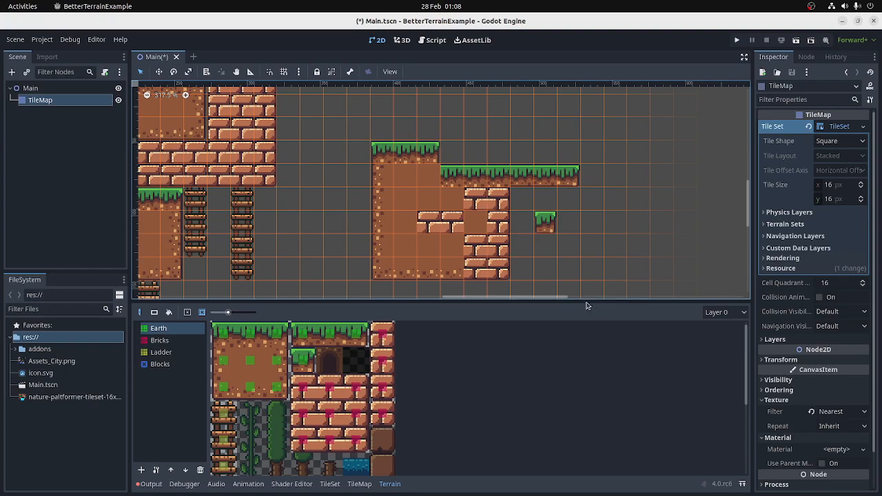
# Paint more Bricks terrain on the map and show which tiles belong to Blocks
pyautogui.click(159, 341)
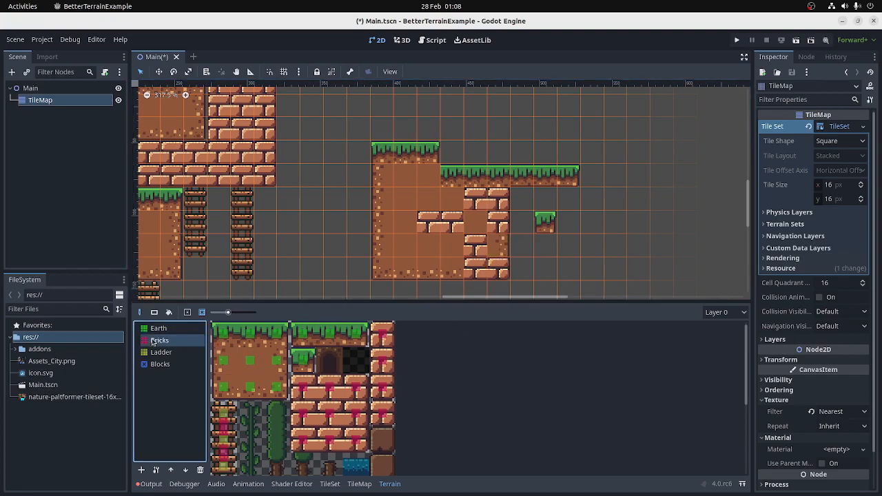
pyautogui.click(564, 264)
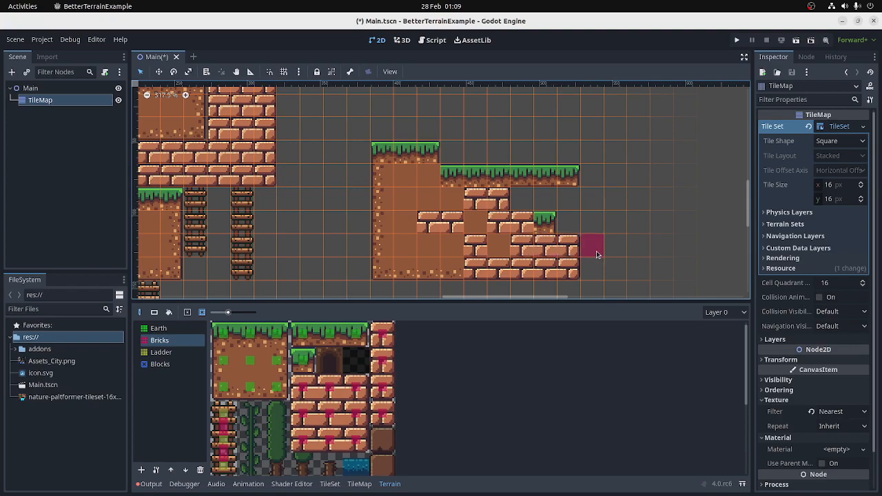
pyautogui.moveTo(596, 246)
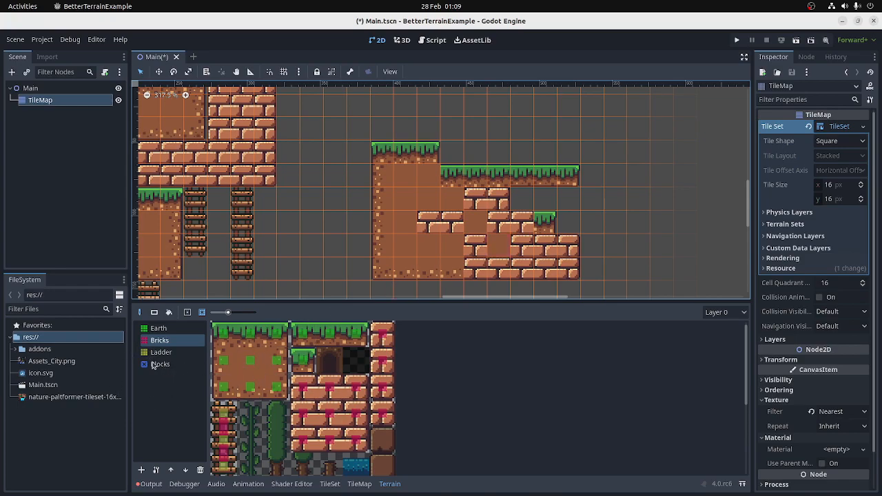
pyautogui.click(157, 328)
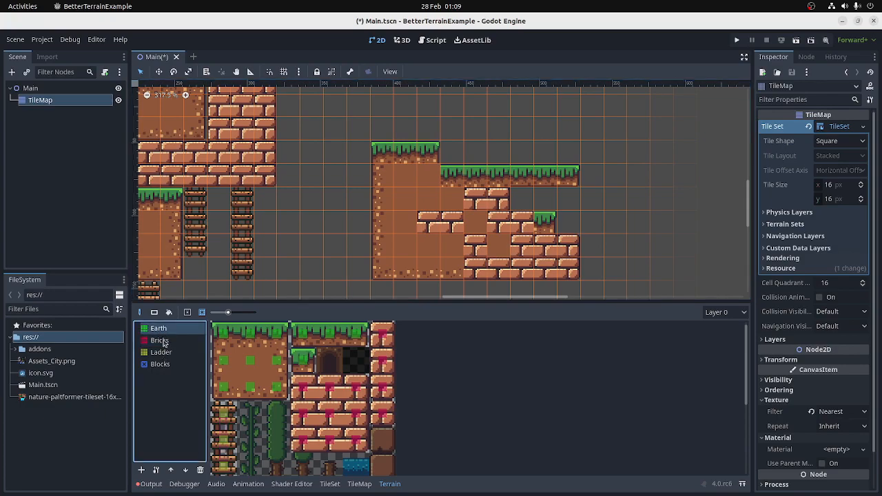
pyautogui.click(160, 363)
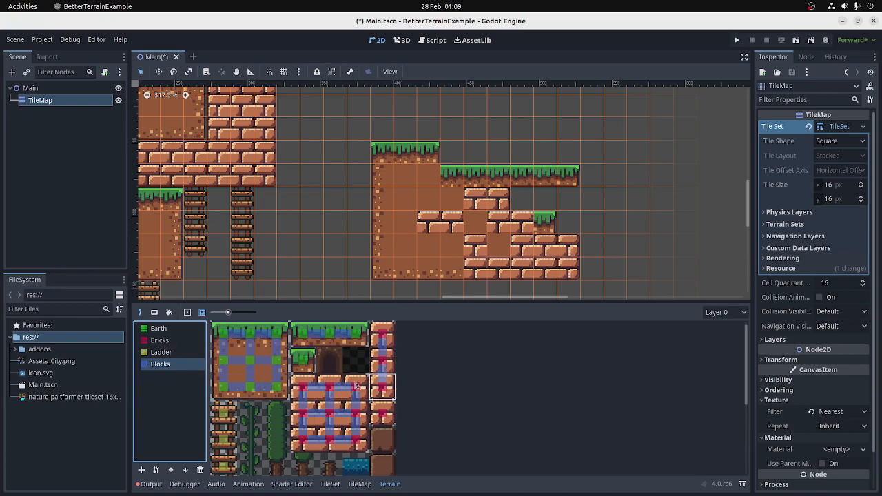
# Paint another ladder column, then switch to the Script editor with Main.gd
pyautogui.click(160, 353)
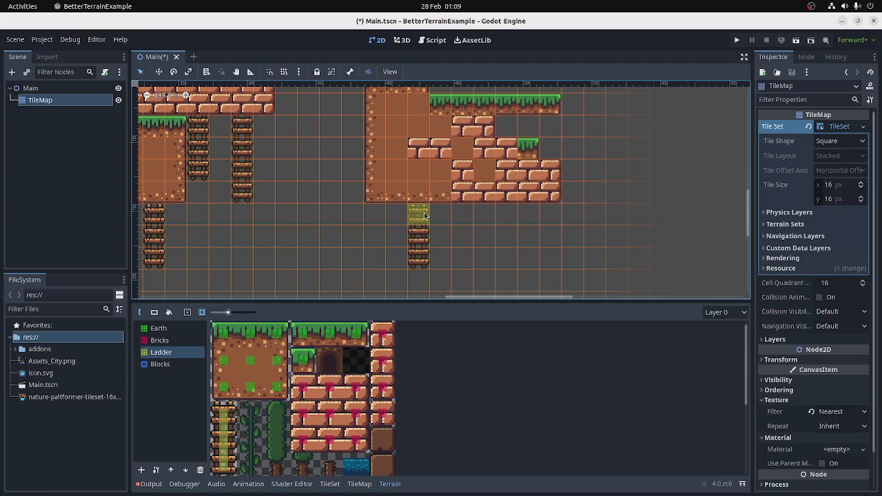
pyautogui.click(483, 240)
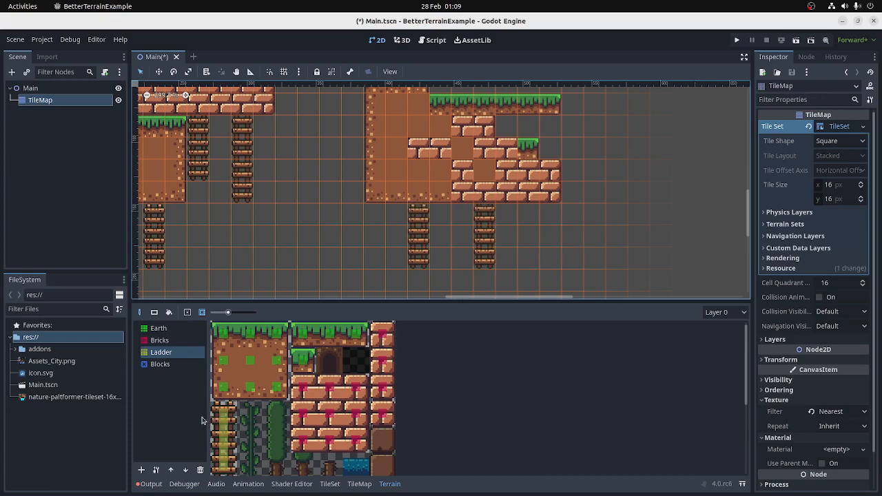
pyautogui.click(160, 339)
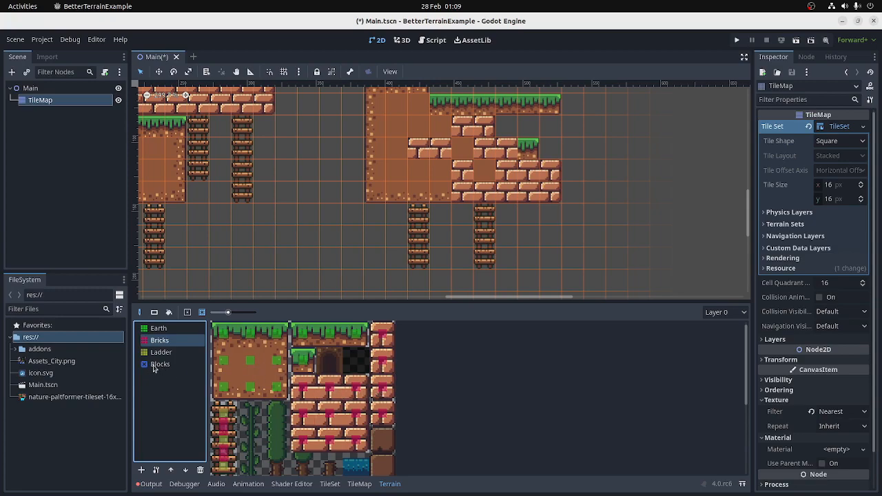
pyautogui.moveTo(165, 364)
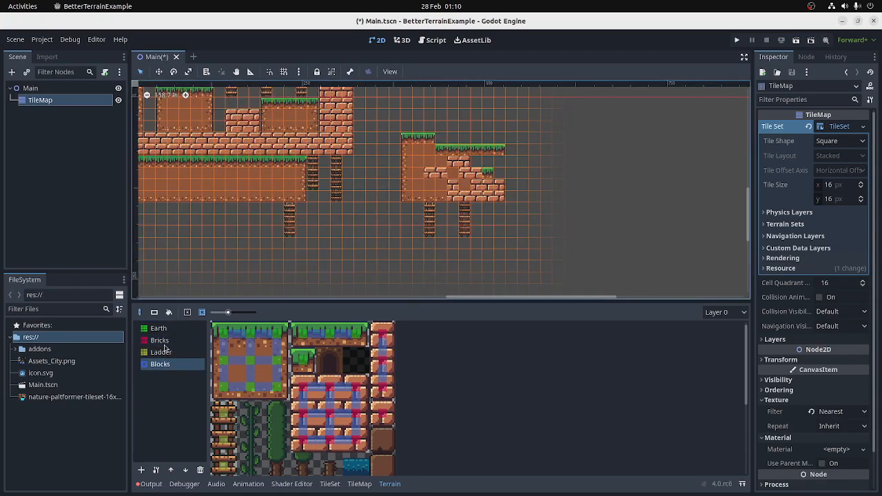
pyautogui.moveTo(168, 353)
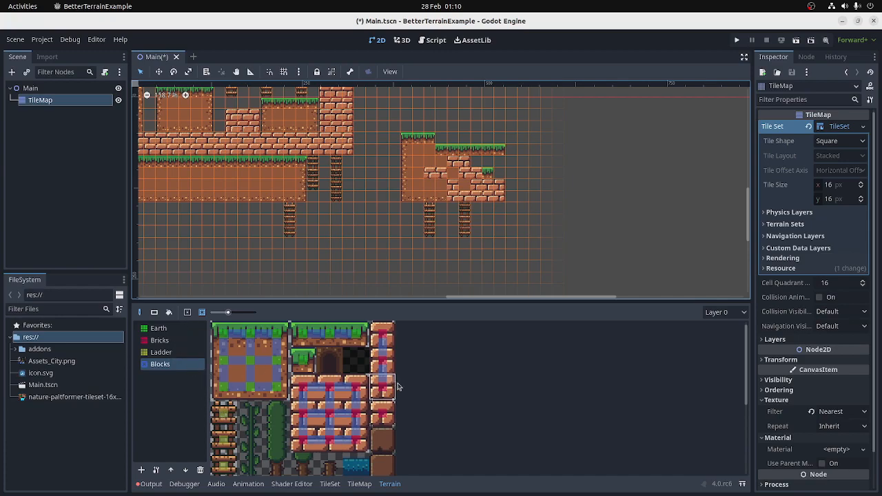
pyautogui.moveTo(466, 391)
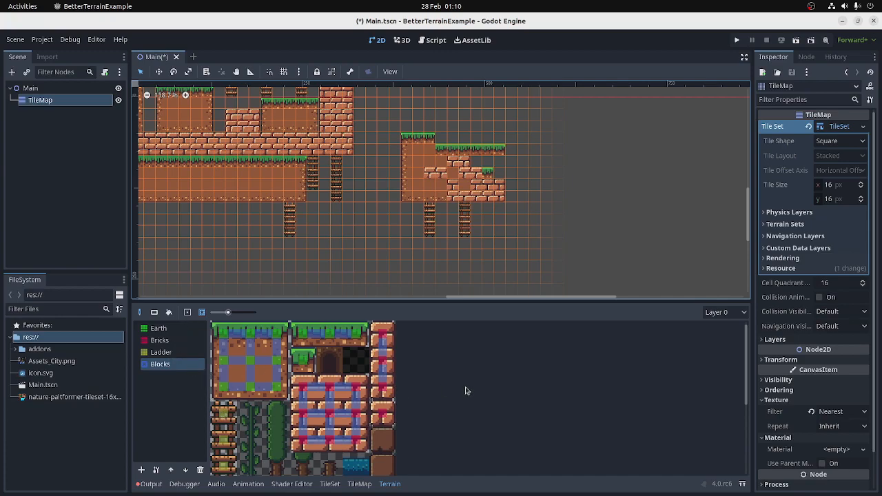
pyautogui.click(380, 160)
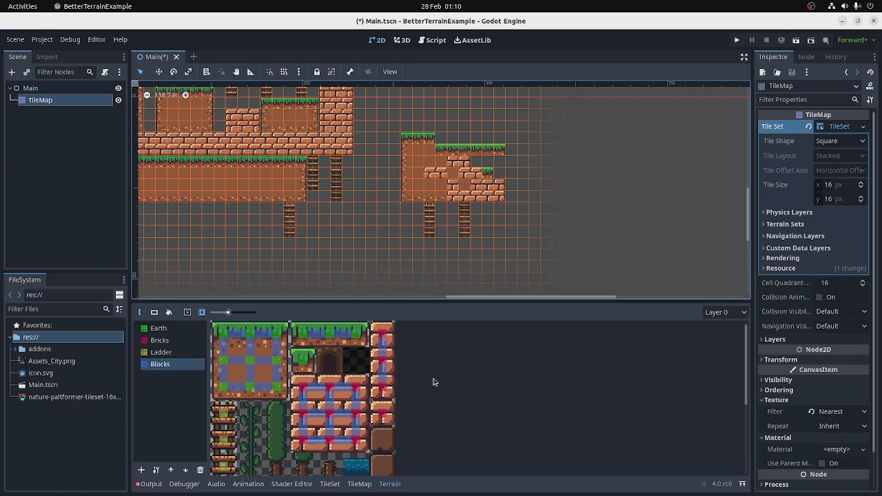
pyautogui.moveTo(433, 381)
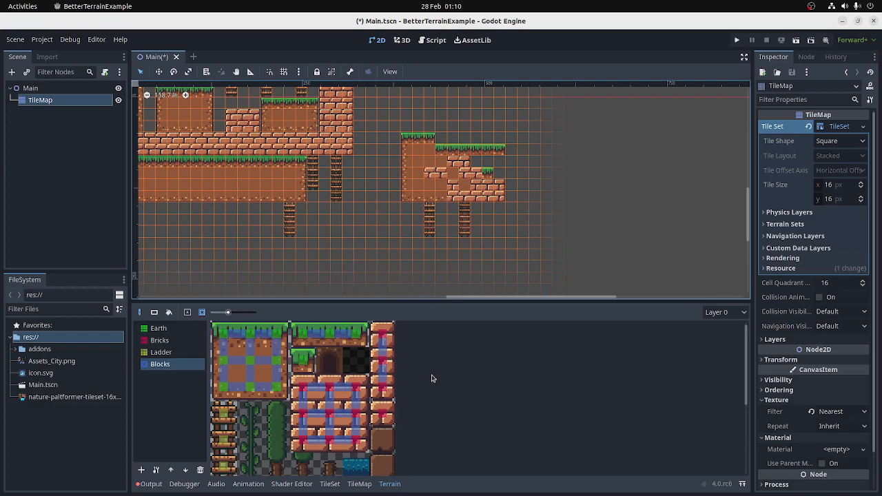
pyautogui.click(429, 40)
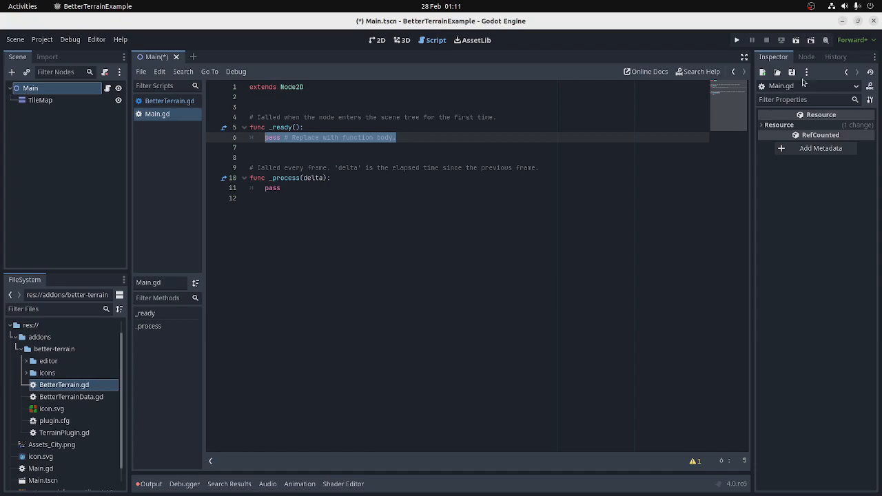
# Write an unfinished BetterTerrain.set_cell($TileMap, ... call in Main.gd's _ready and open BetterTerrain.gd
pyautogui.write('BetterTerrain')
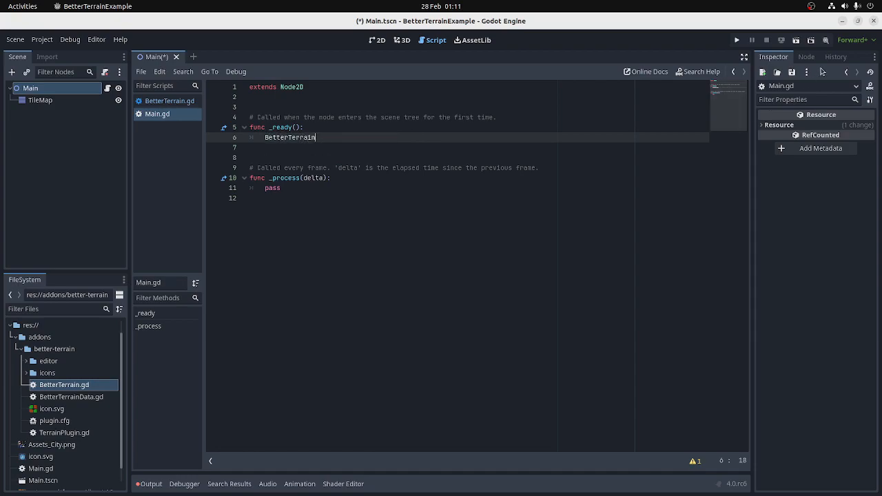
pyautogui.write('()')
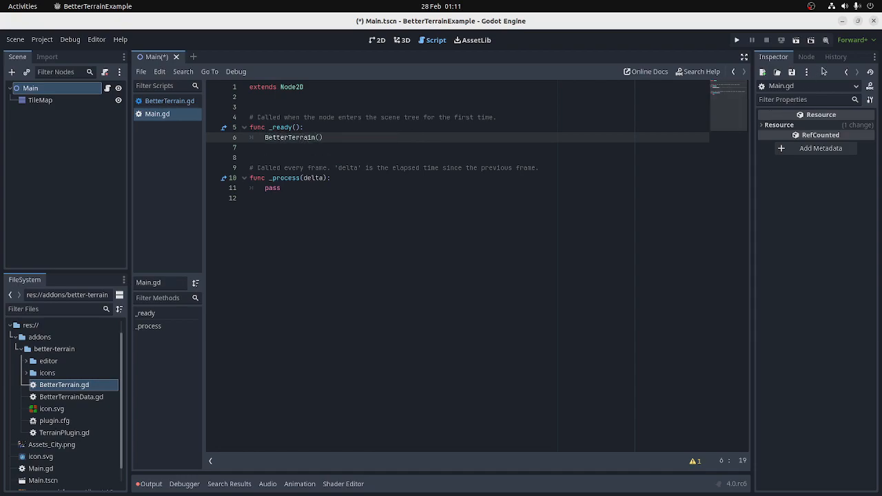
pyautogui.write('$TileMap')
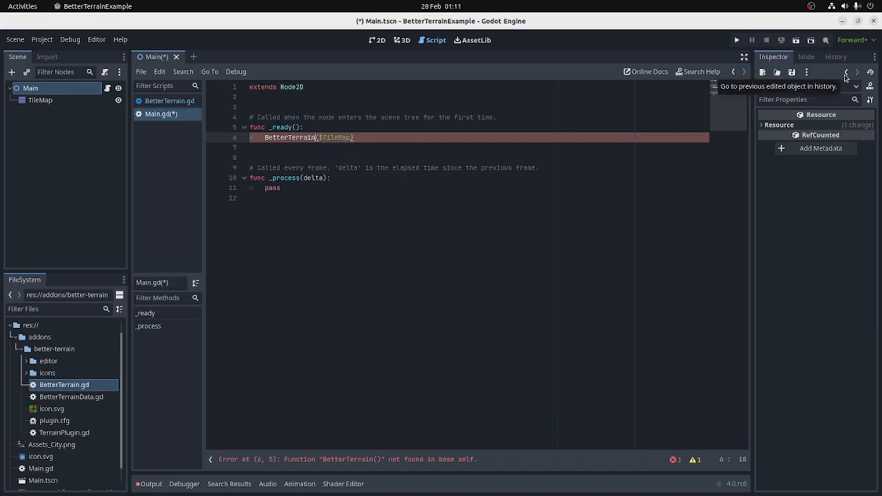
pyautogui.write('.set_cell')
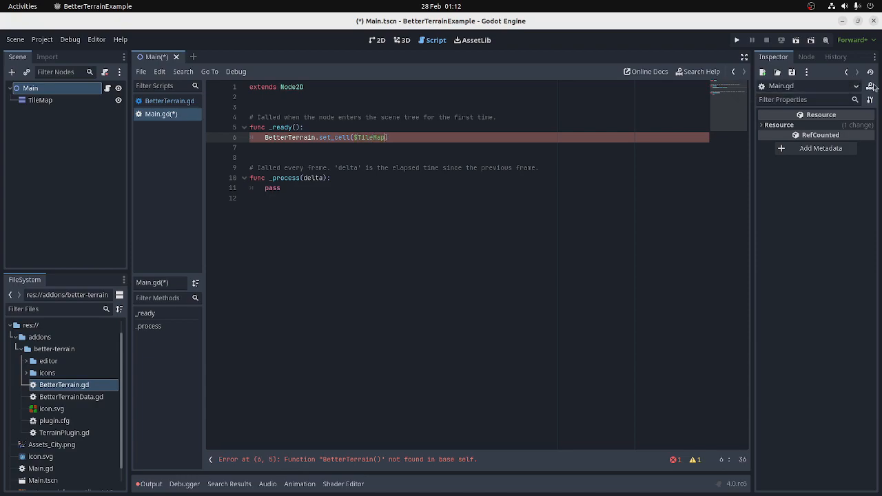
pyautogui.write(',')
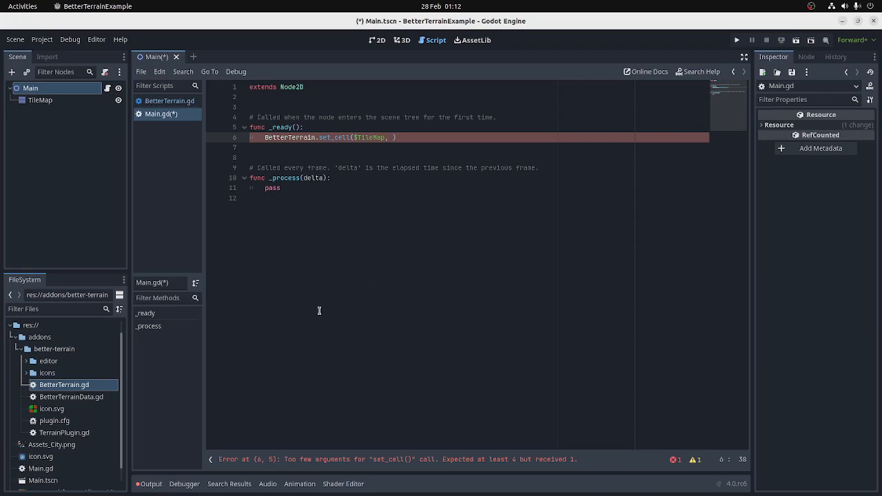
pyautogui.click(168, 101)
pyautogui.write('set_cellg')
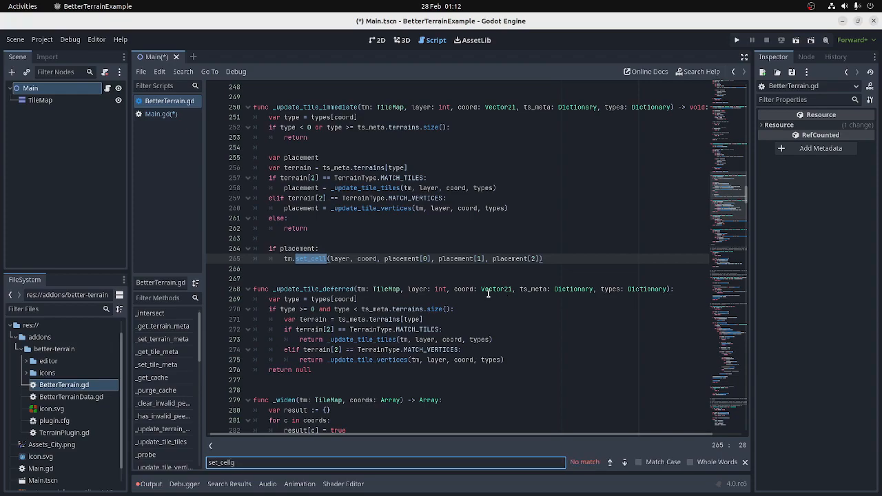
# Scroll BetterTerrain.gd and search help to land on the set_cell function definition
pyautogui.scroll(-3)
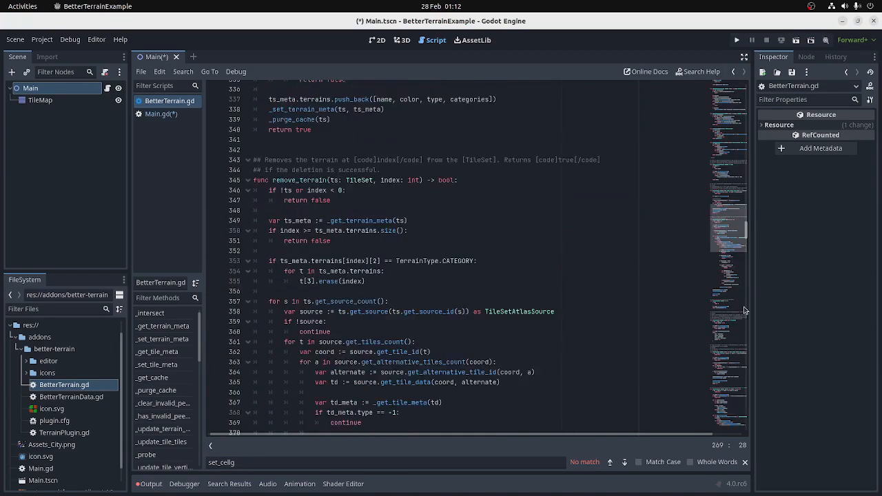
pyautogui.scroll(-3)
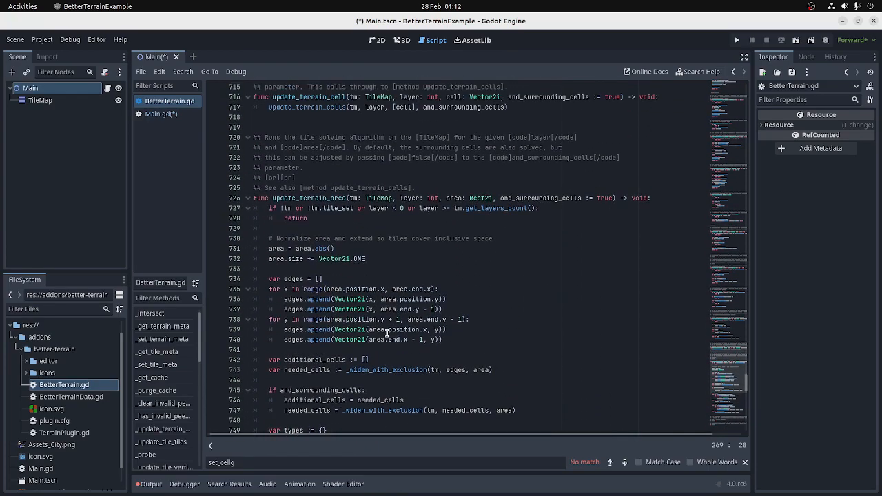
pyautogui.click(688, 71)
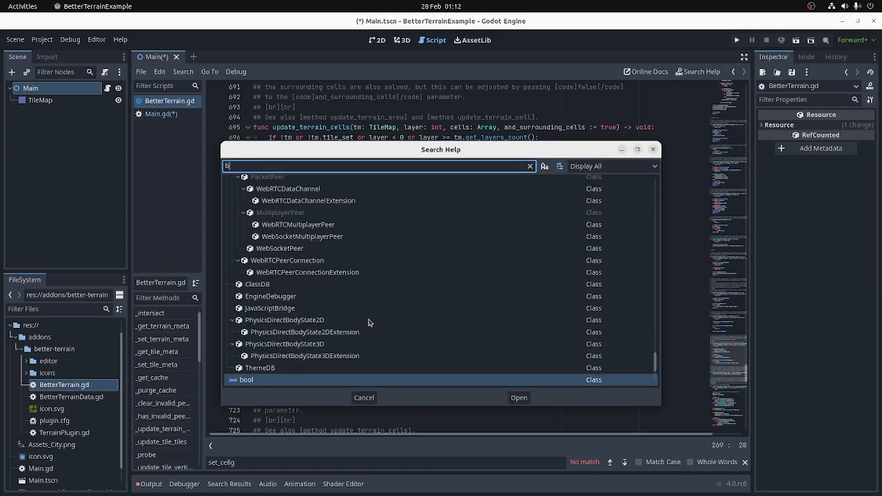
pyautogui.write('ette')
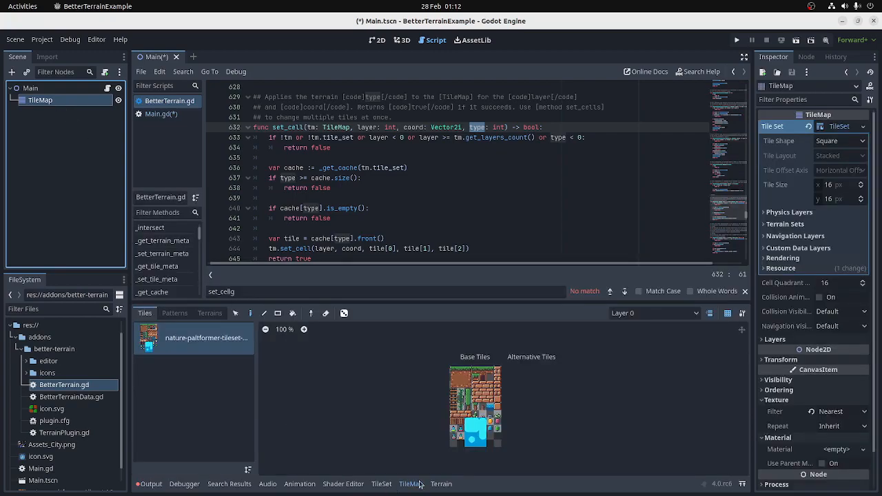
# Browse set_cells, update_terrain_cells, update_terrain_area and create_terrain_changeset, then return to the 2D view
pyautogui.click(441, 484)
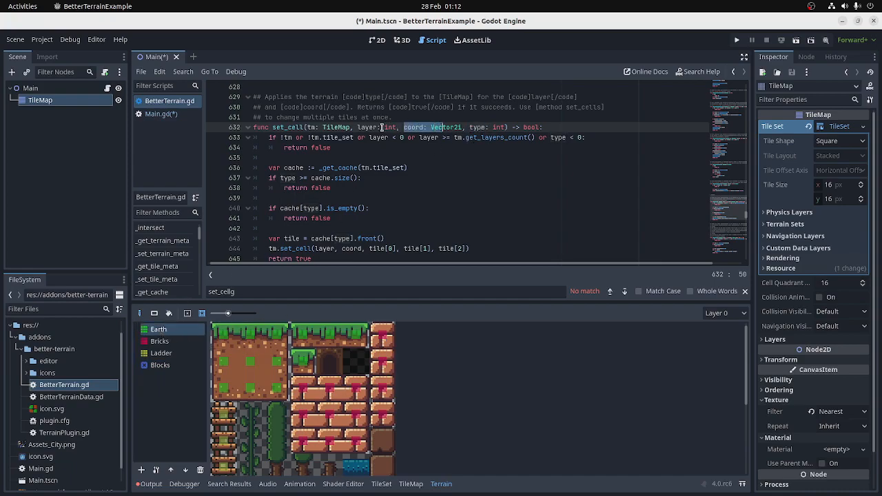
pyautogui.click(314, 127)
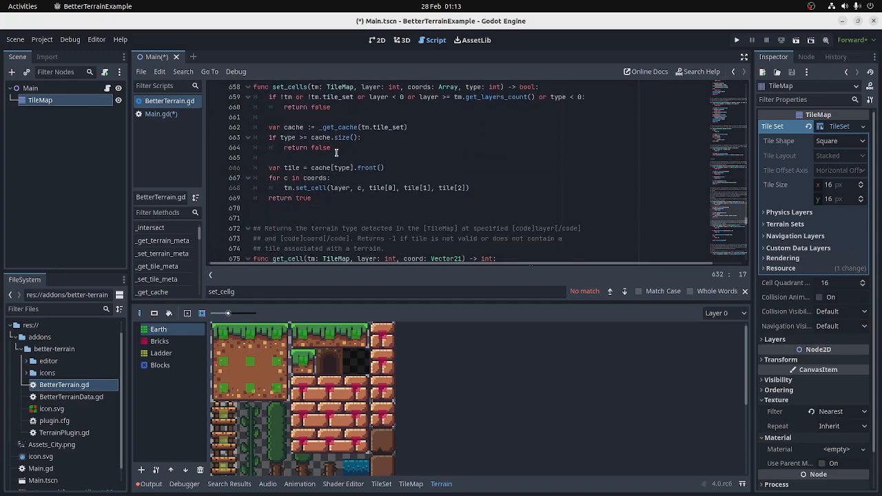
pyautogui.scroll(-3)
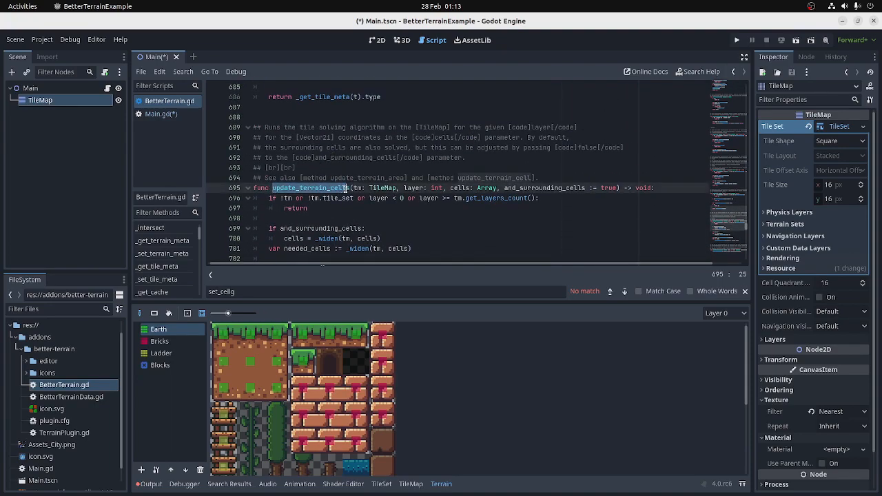
pyautogui.scroll(-3)
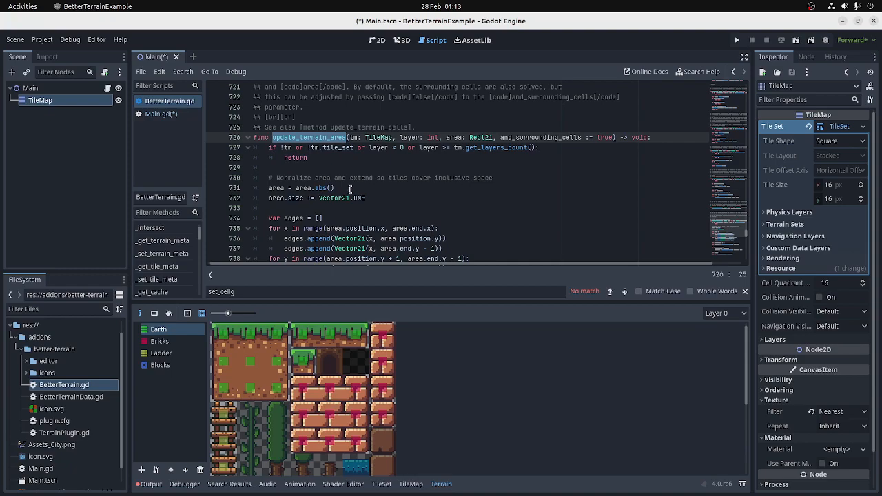
pyautogui.scroll(-3)
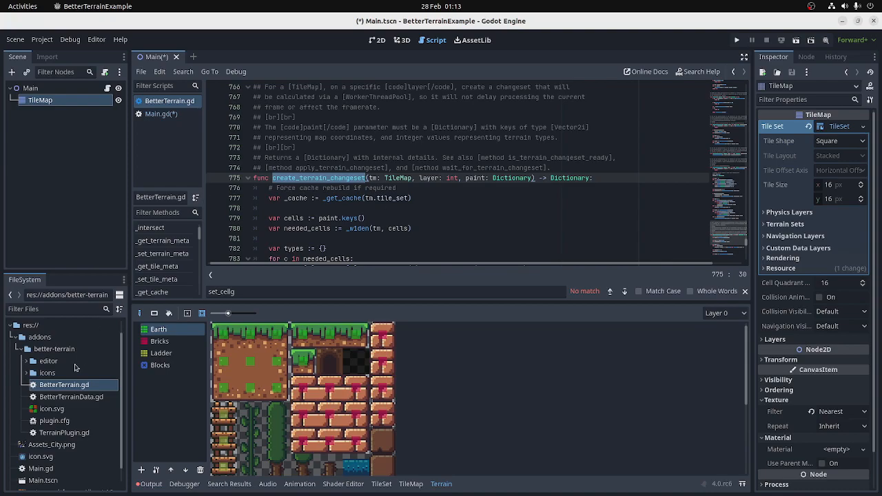
pyautogui.click(375, 40)
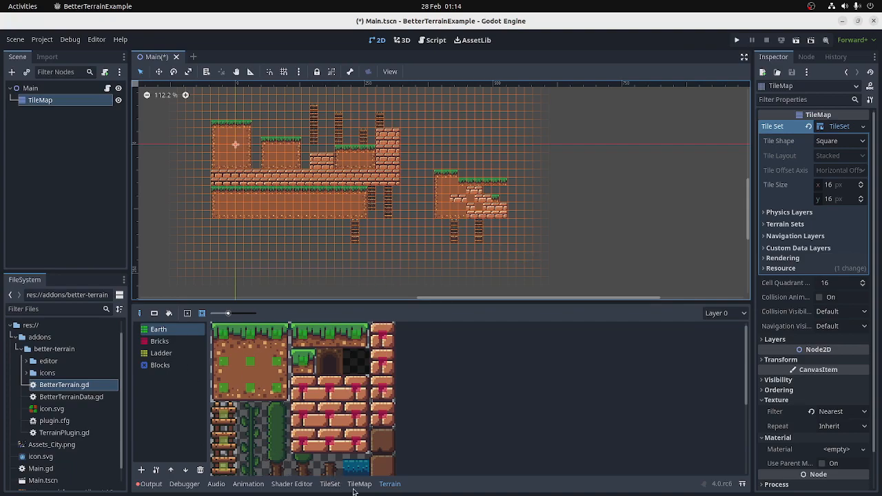
pyautogui.moveTo(769, 226)
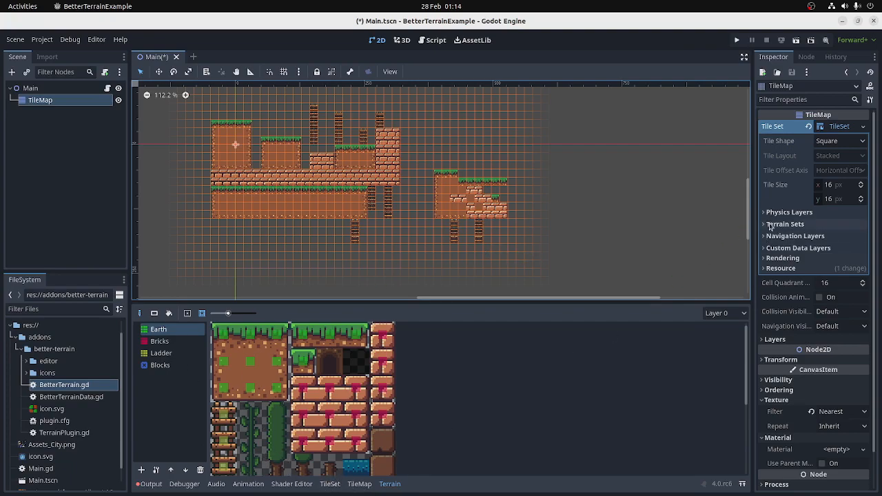
# Expand the TileSet's Terrain Sets section in the TileMap Inspector
pyautogui.click(786, 223)
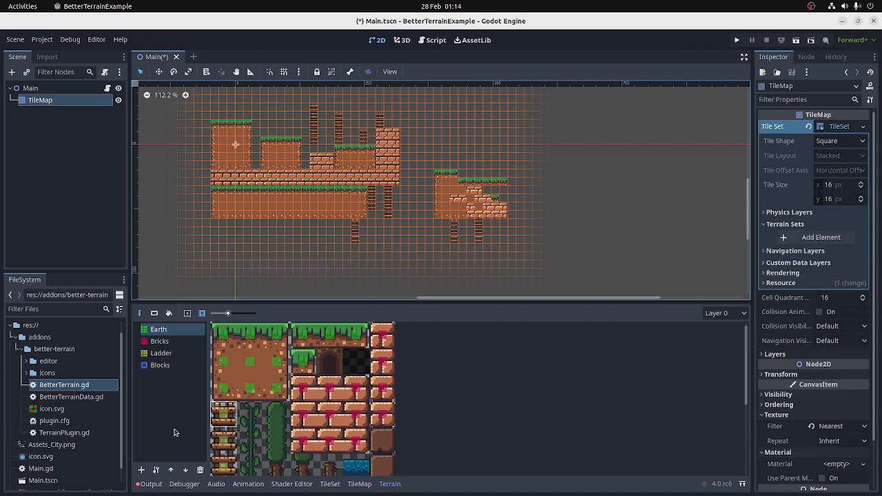
pyautogui.moveTo(525, 388)
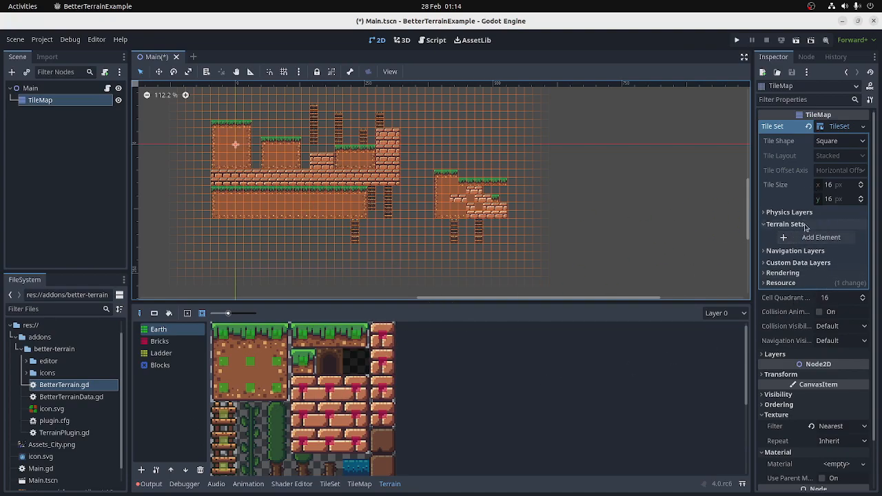
pyautogui.moveTo(201, 218)
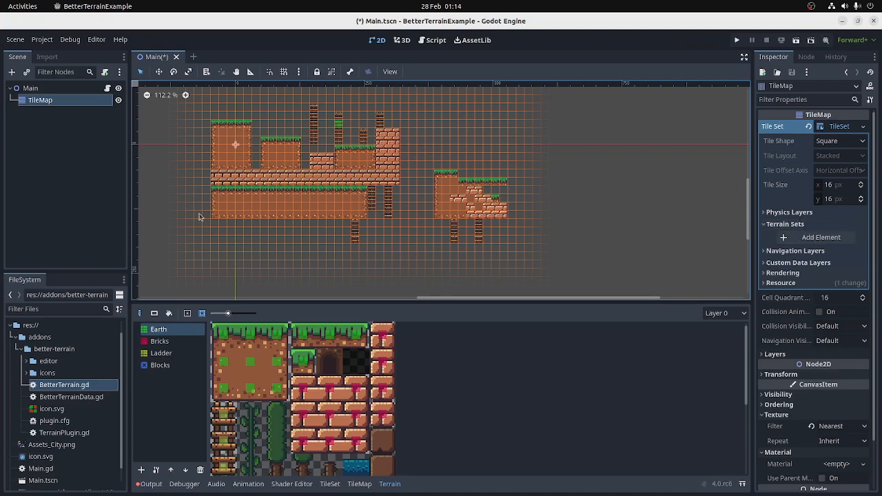
pyautogui.moveTo(460, 402)
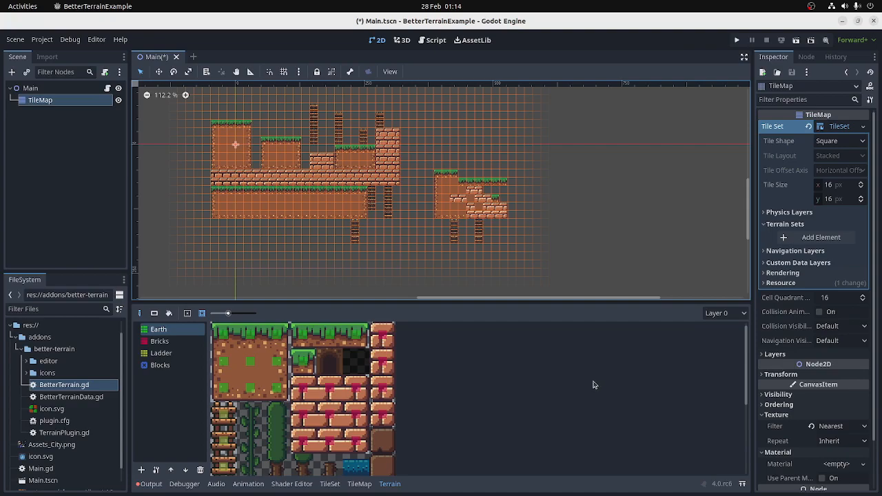
pyautogui.moveTo(590, 383)
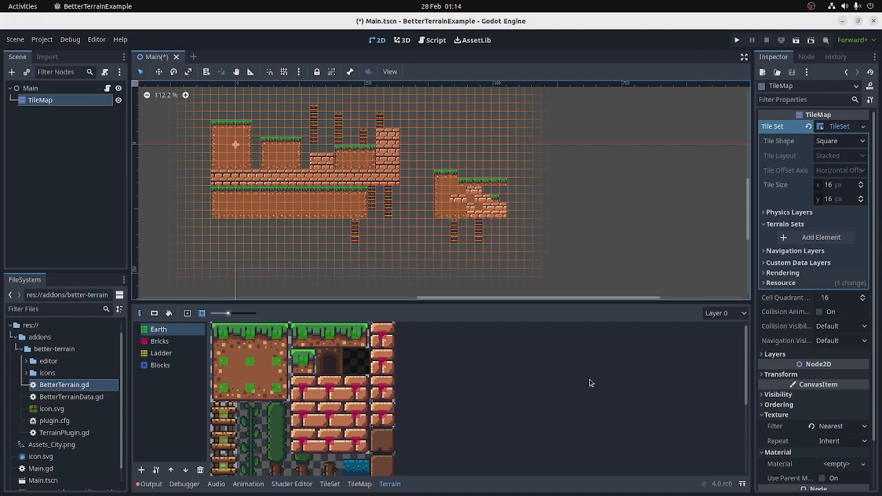
pyautogui.moveTo(579, 379)
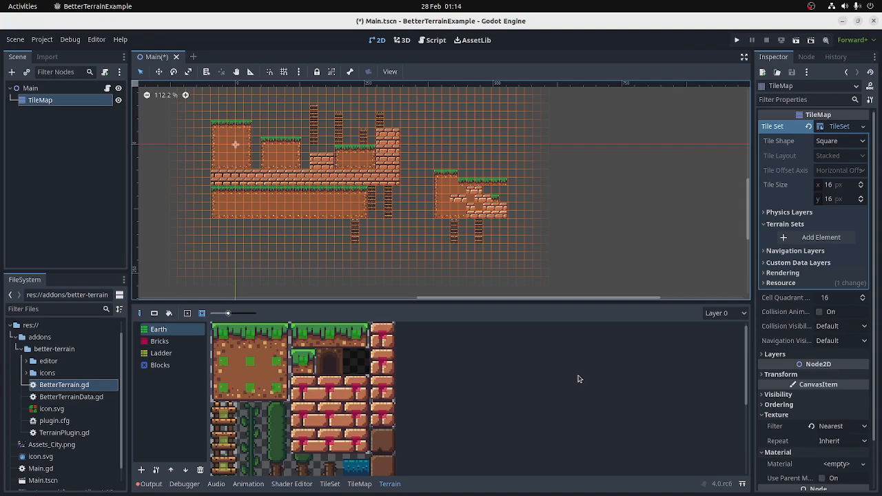
pyautogui.moveTo(560, 433)
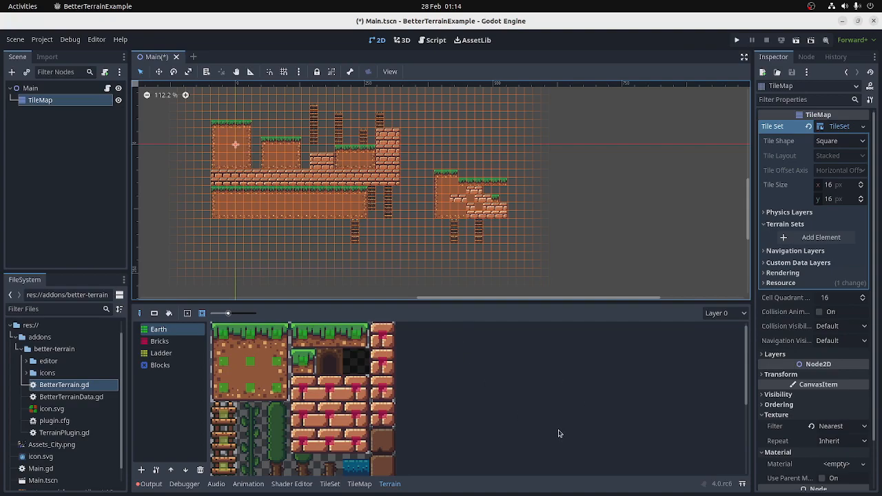